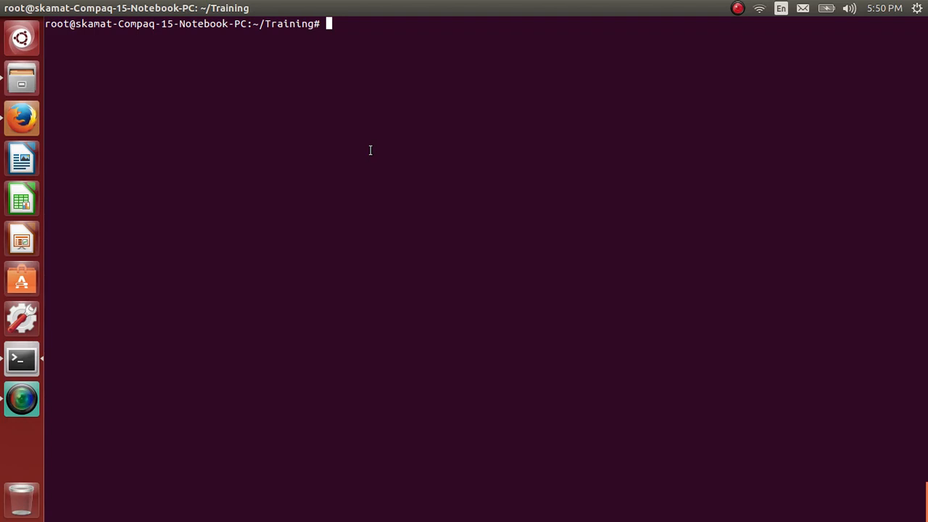
# Step: Run 'docker images' to list local images after a mistyped 'dockr' attempt fails
pyautogui.write('doc')
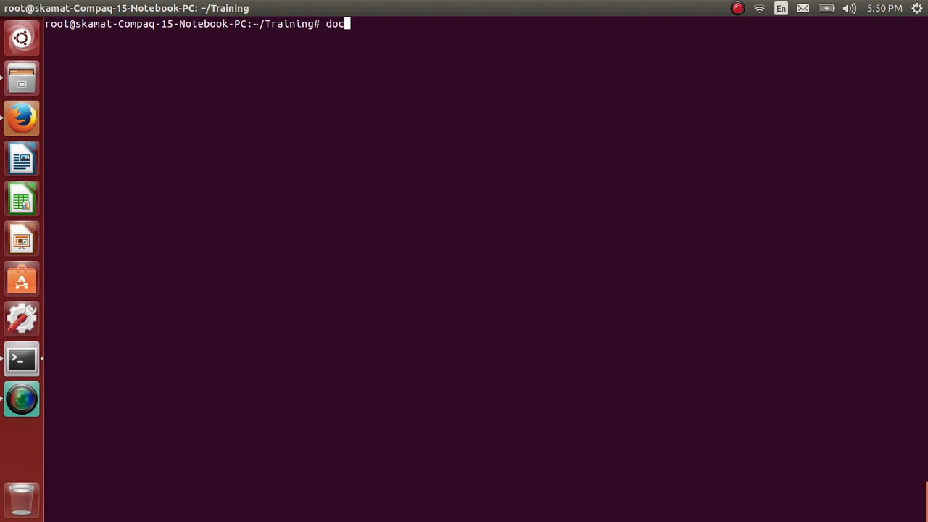
pyautogui.write('kr images')
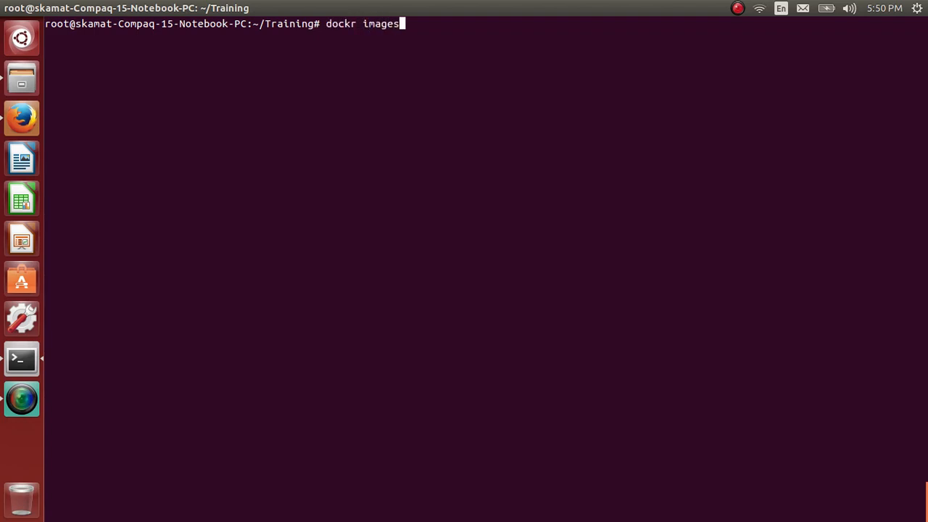
pyautogui.press('Return')
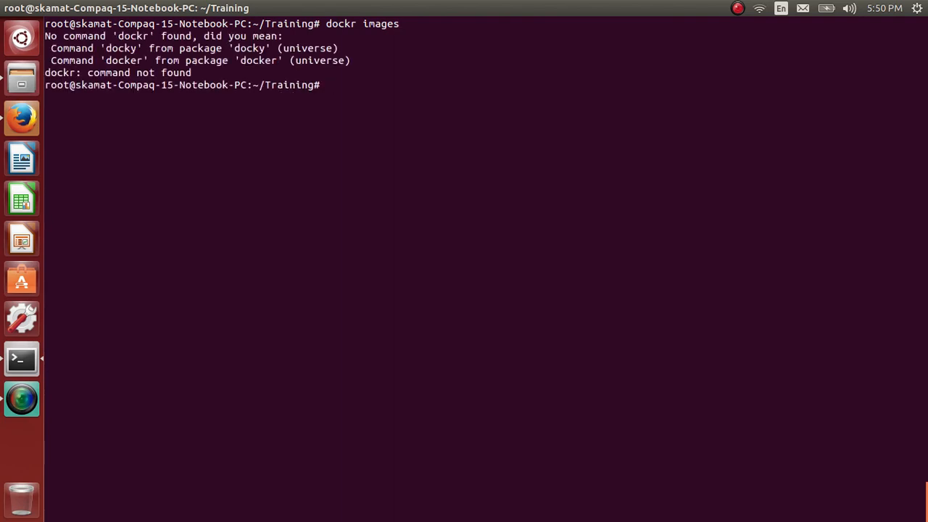
pyautogui.write('dock')
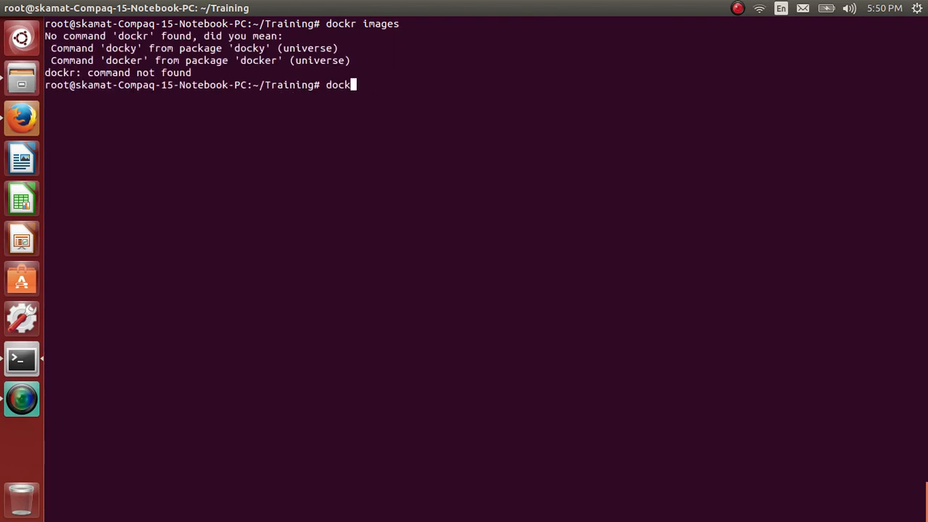
pyautogui.write('er ima')
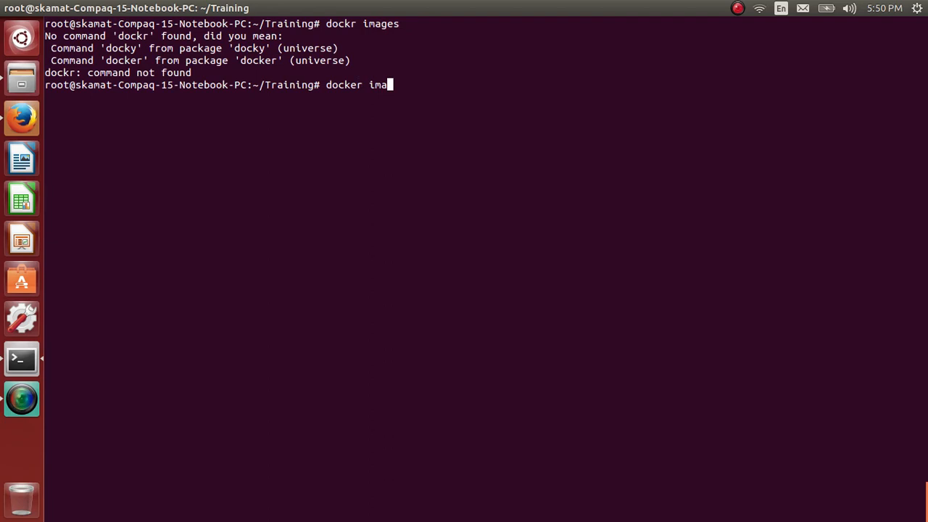
pyautogui.press('Return')
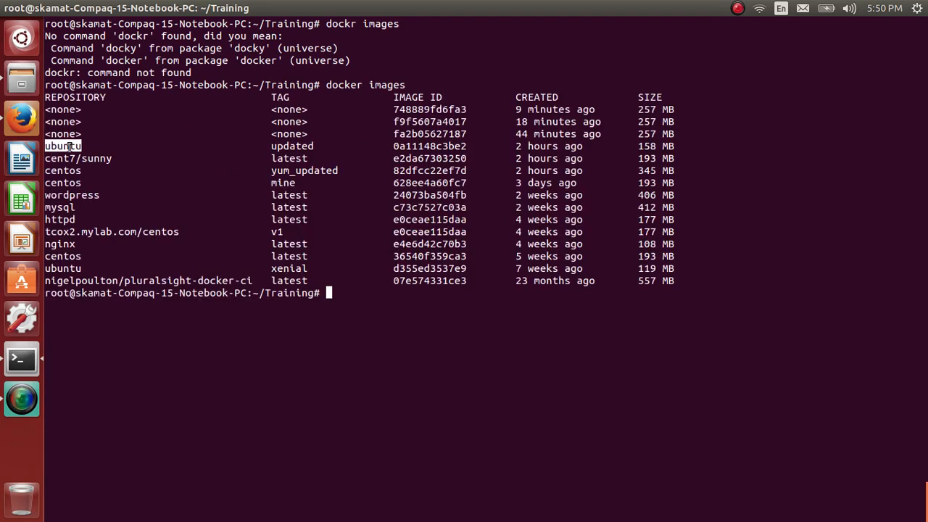
pyautogui.write('cl')
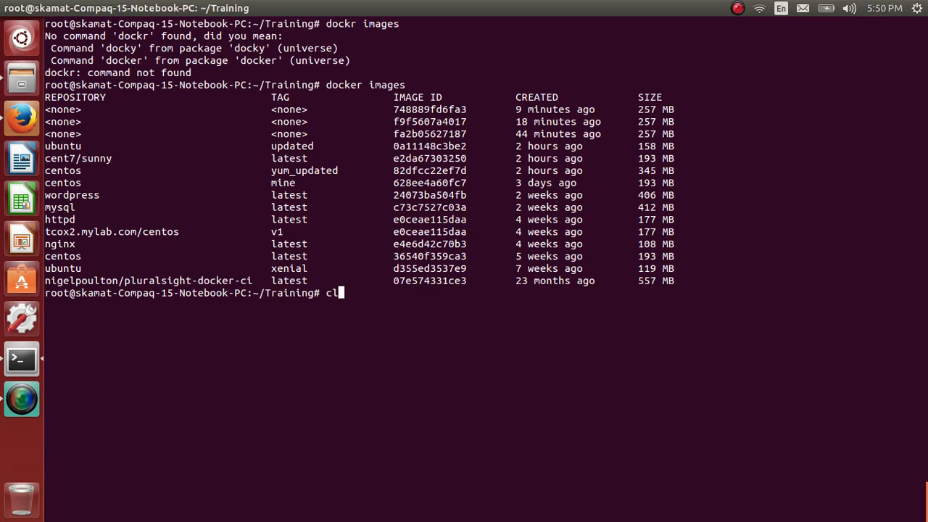
# Step: Clear the terminal and enter 'vi Dockerfile', fixing the file-name typo
pyautogui.press('Return')
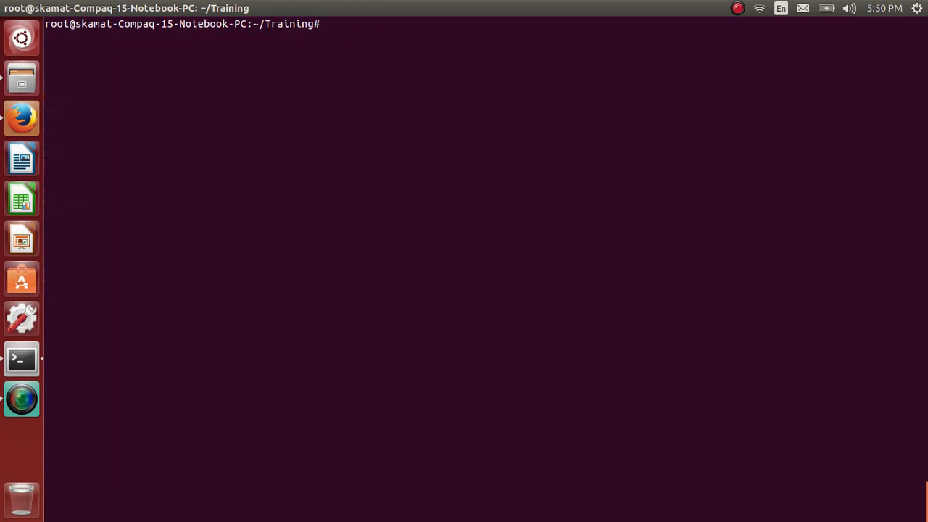
pyautogui.write('vi Dock')
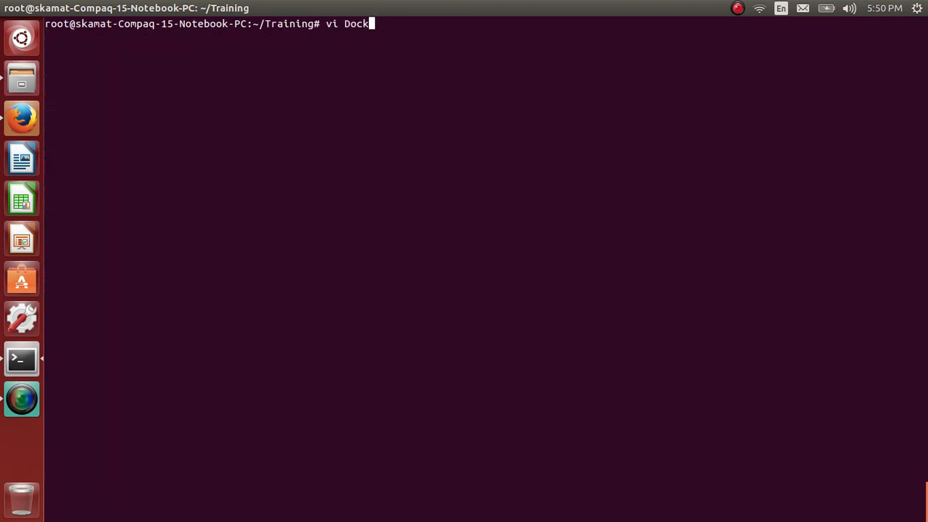
pyautogui.write('erfl')
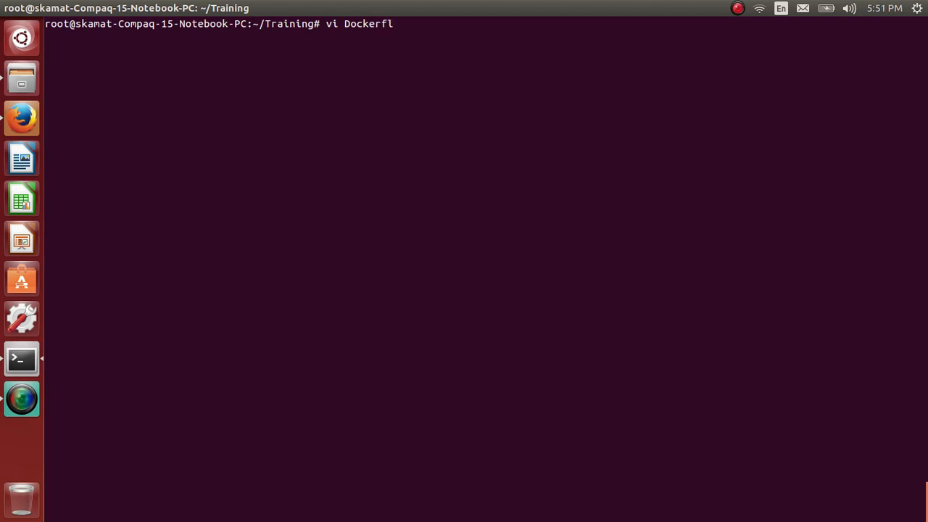
pyautogui.write('e')
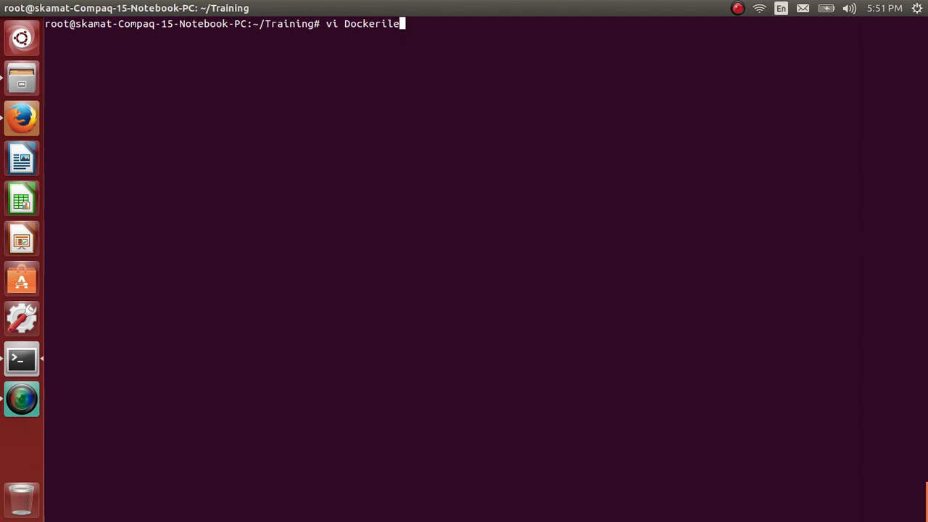
pyautogui.press('BackSpace')
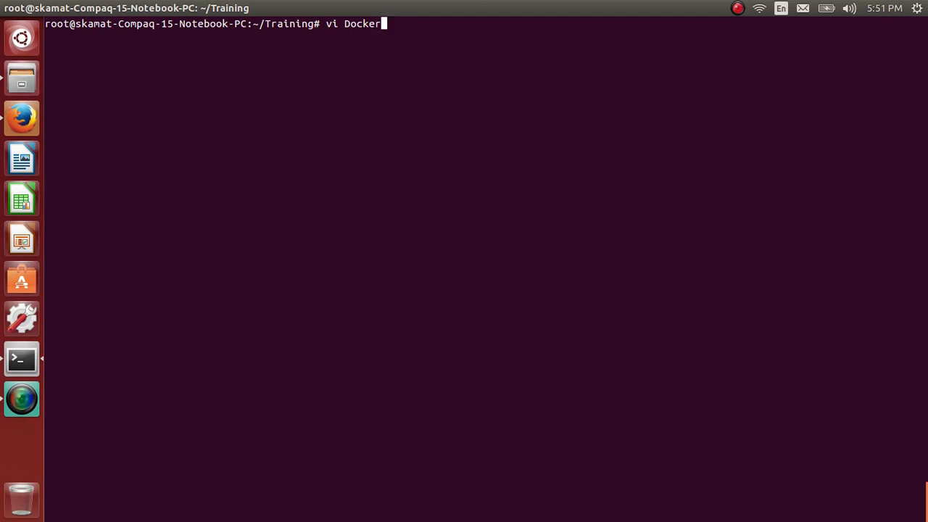
pyautogui.write('file')
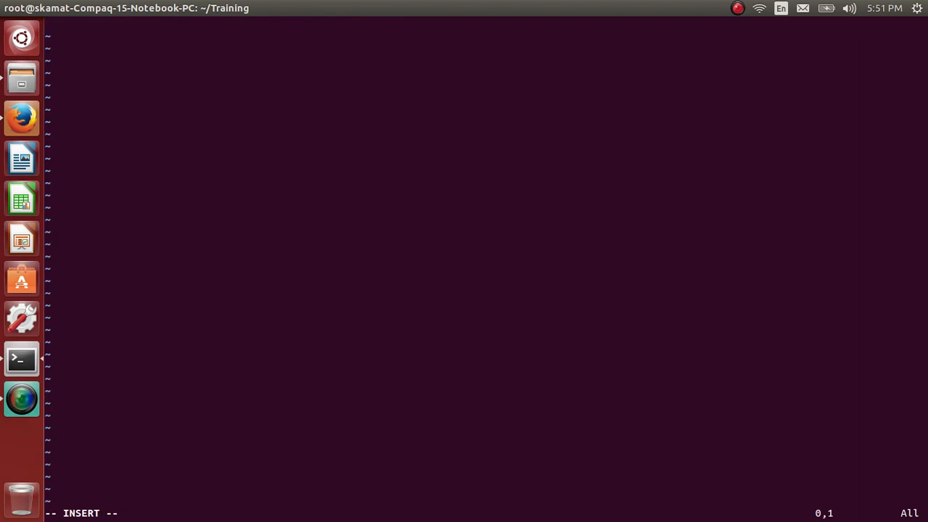
# Step: Write FROM ubuntu:updated and RUN apt-get install -y apache2 in the Dockerfile
pyautogui.write('FROM')
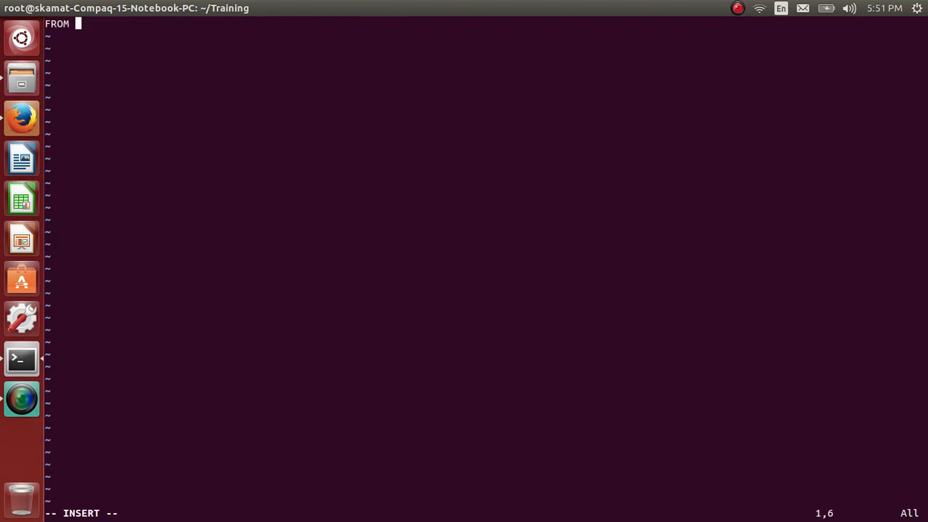
pyautogui.write('u')
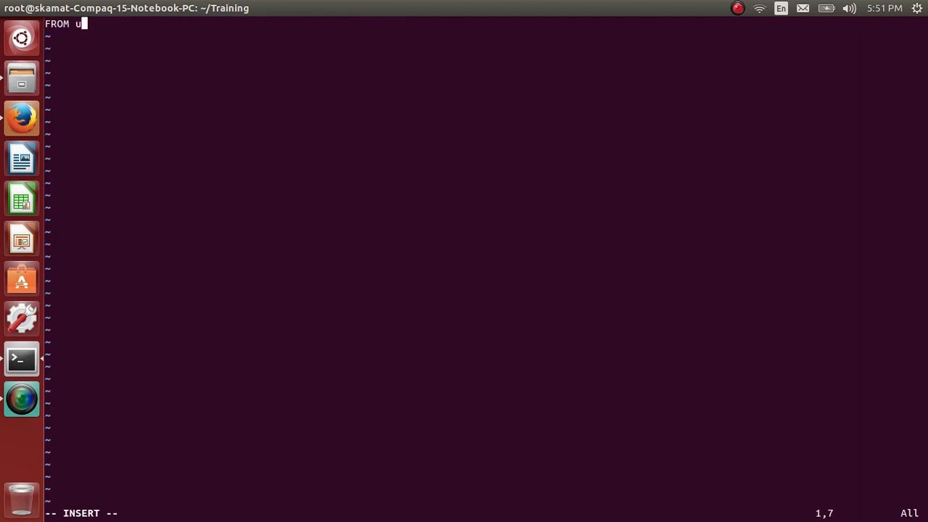
pyautogui.write('buntu:')
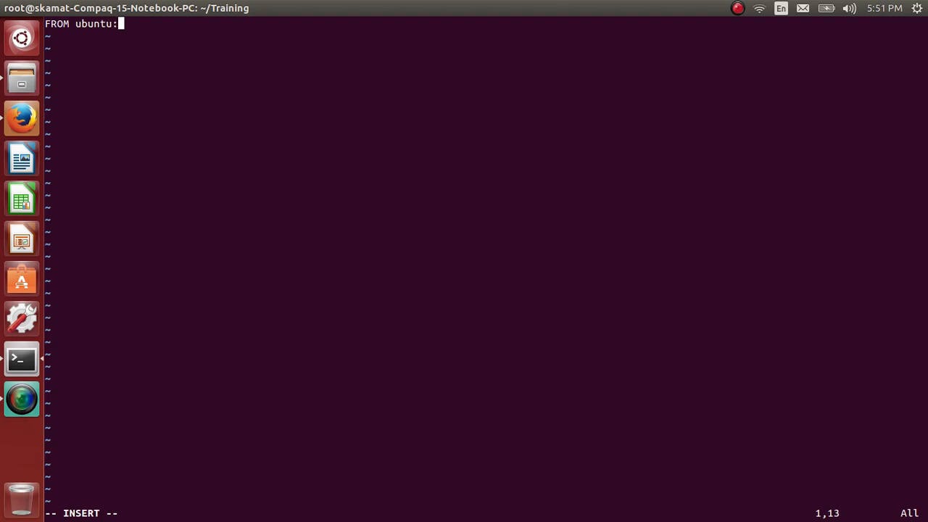
pyautogui.write('updated')
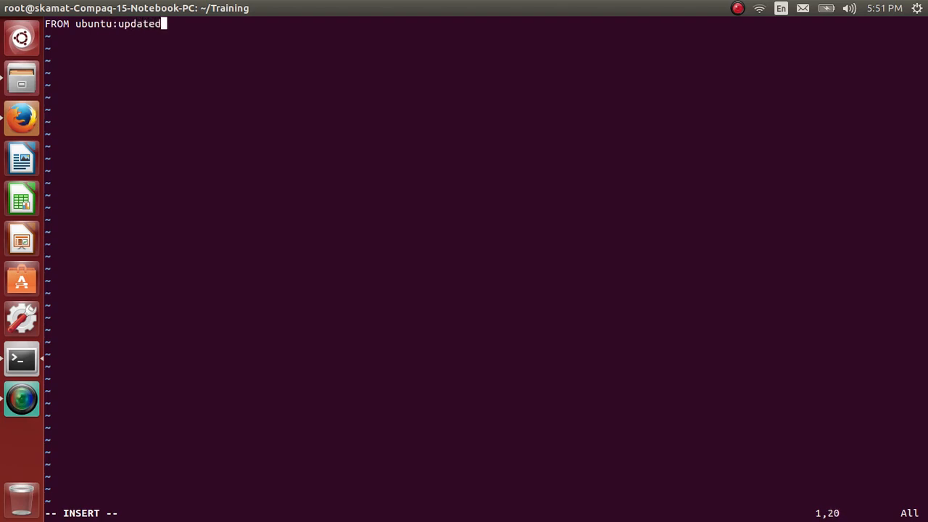
pyautogui.write('R')
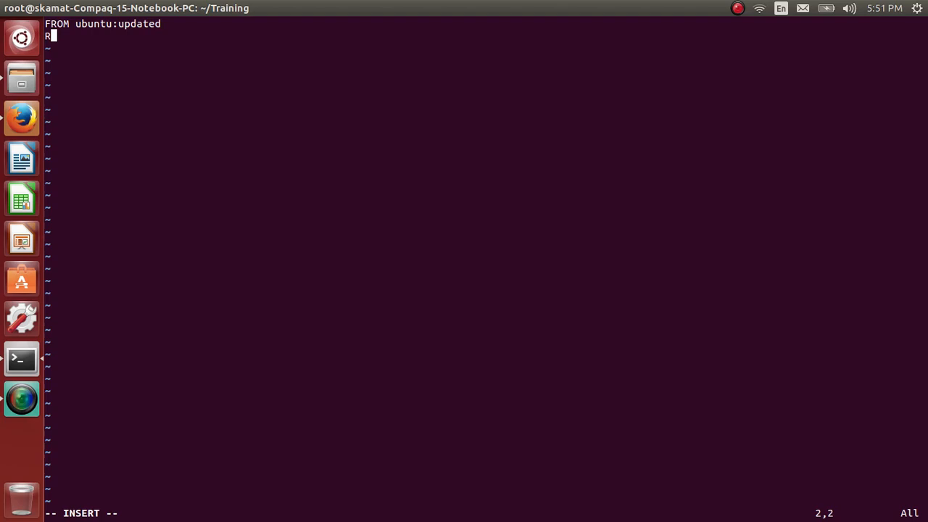
pyautogui.write('UN')
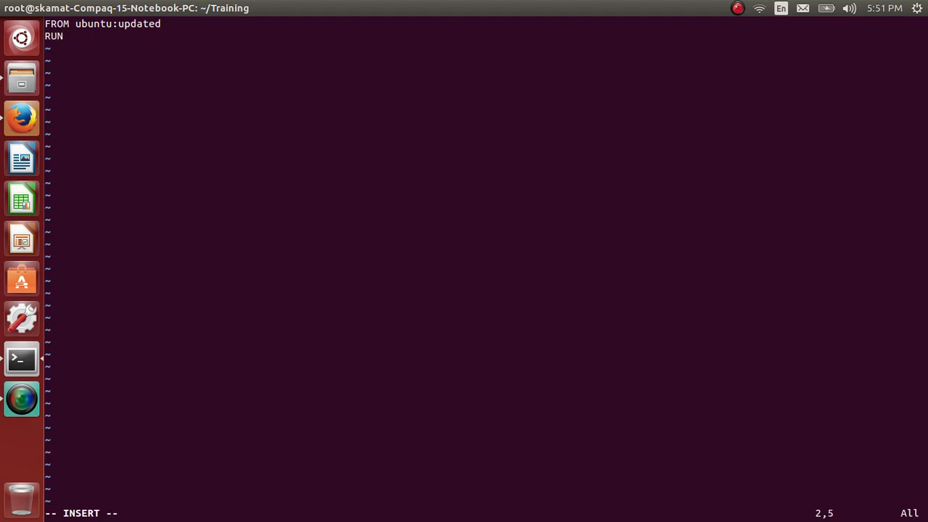
pyautogui.write('apt-get inst')
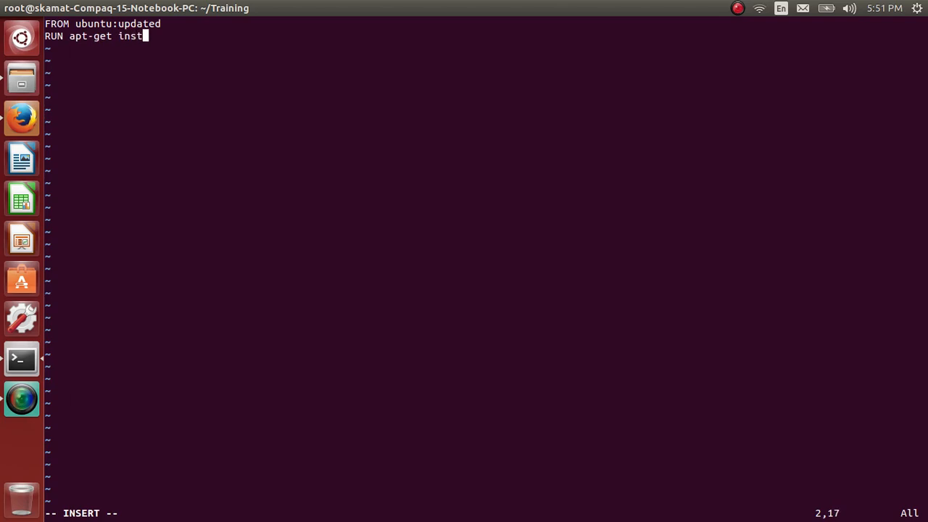
pyautogui.write('all -y')
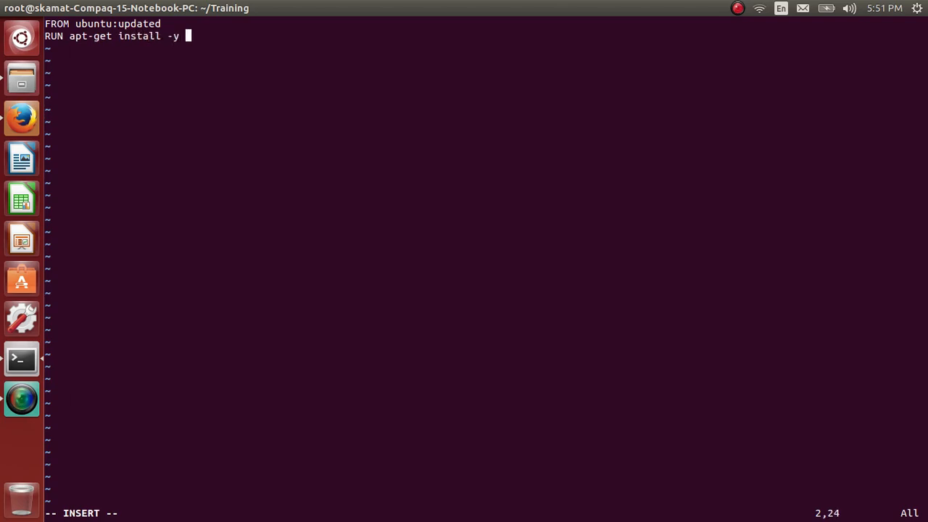
pyautogui.write('apache2')
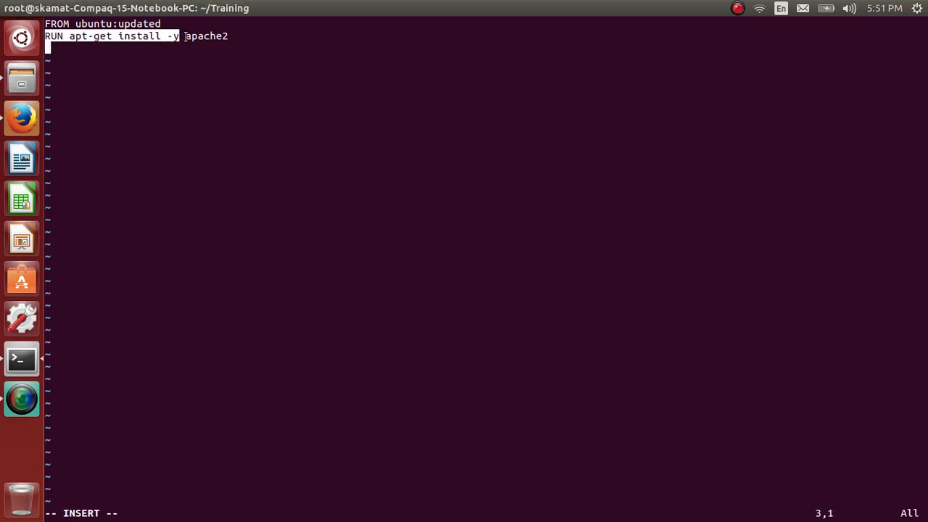
# Step: Paste the install line again and change it to install apache2-utils
pyautogui.rightClick(224, 58)
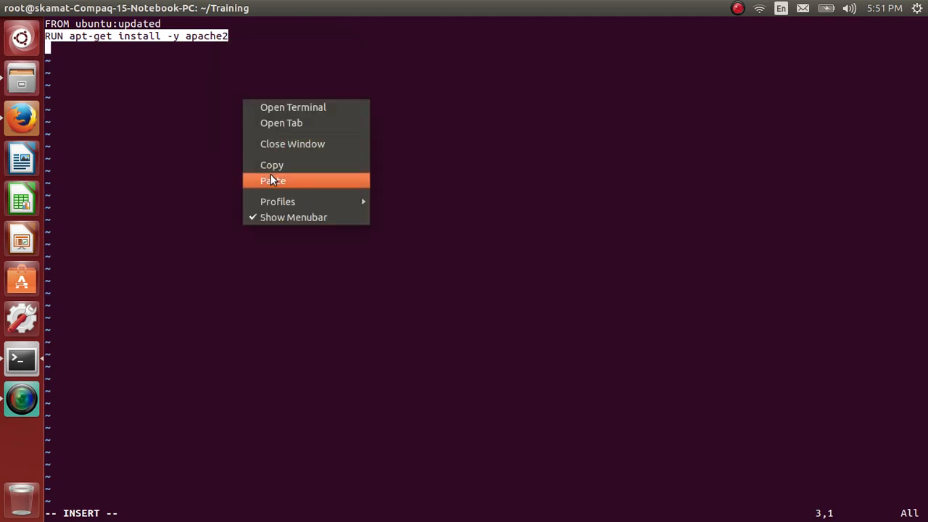
pyautogui.click(273, 179)
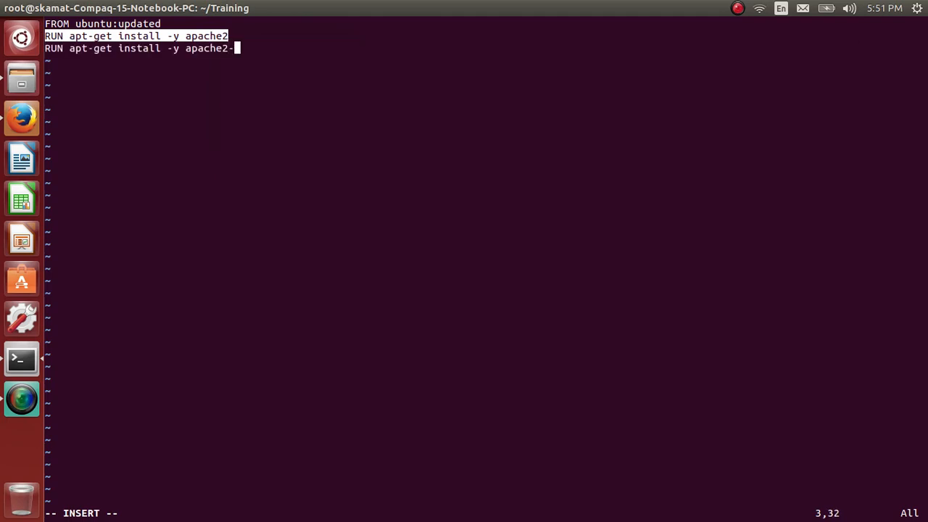
pyautogui.write('utils')
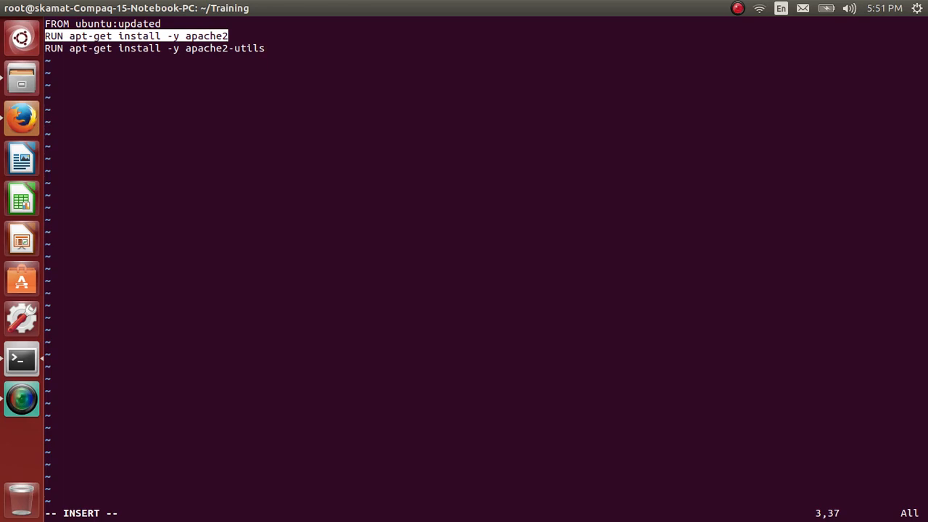
# Step: Add EXPOSE 80 and ENTRYPOINT ["apache2ctl"] lines to the Dockerfile
pyautogui.write('EX')
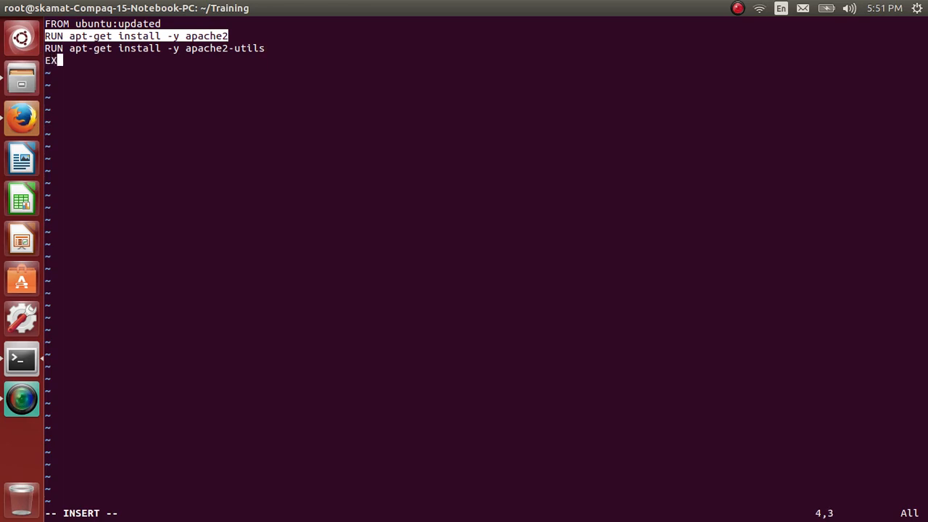
pyautogui.write('POSE')
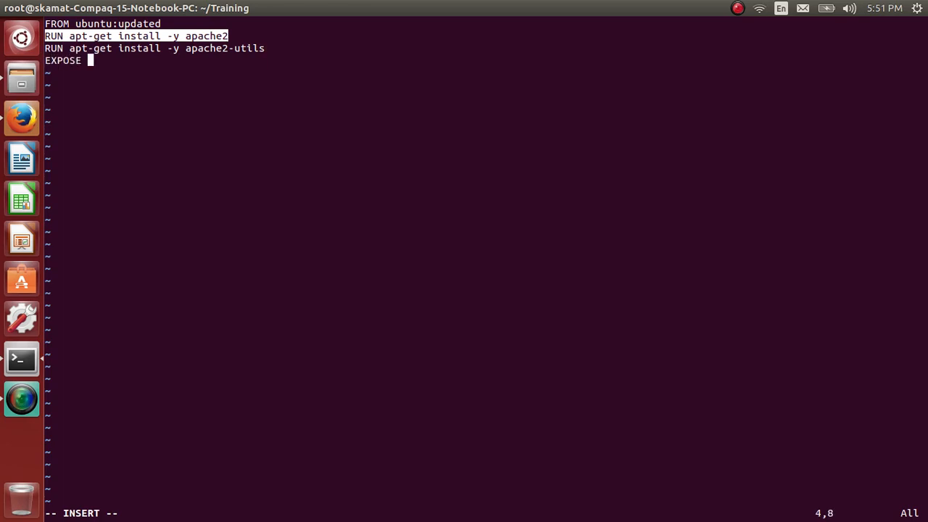
pyautogui.write('80')
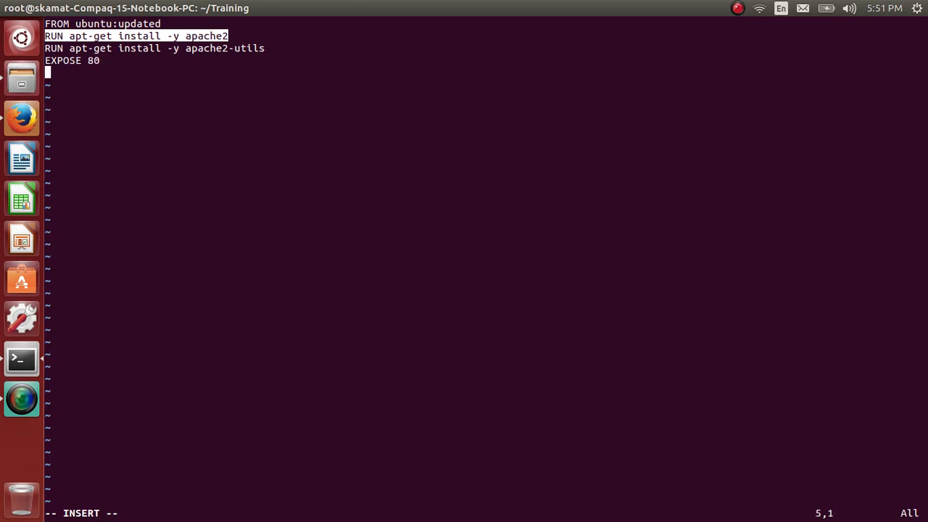
pyautogui.write('ENTR')
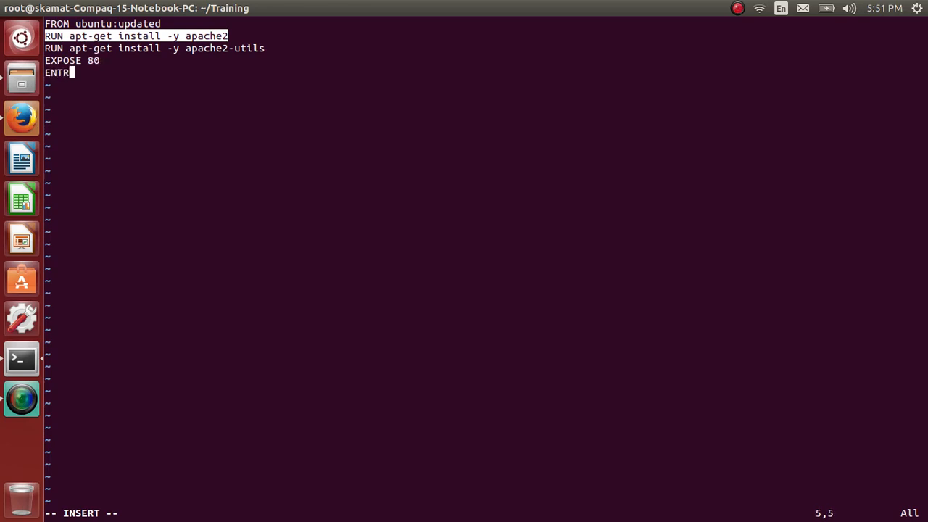
pyautogui.write('YPOINT')
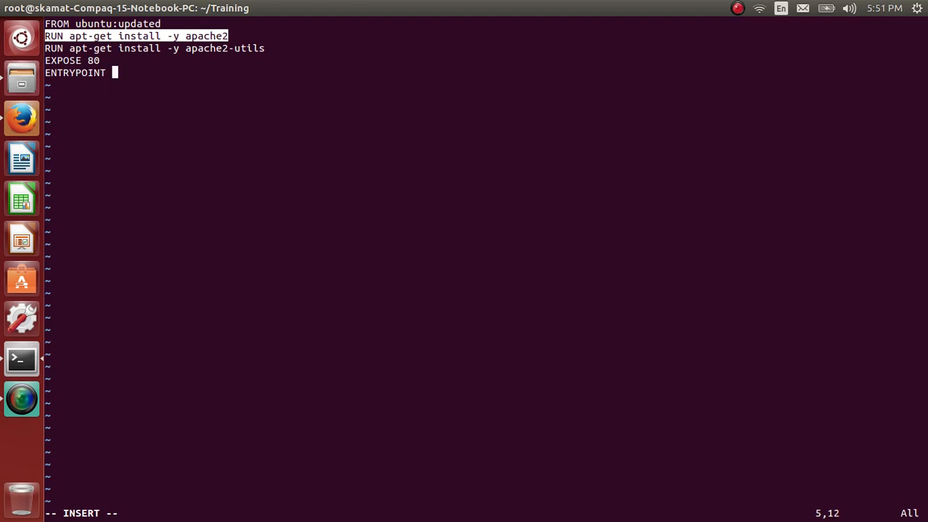
pyautogui.write('["a')
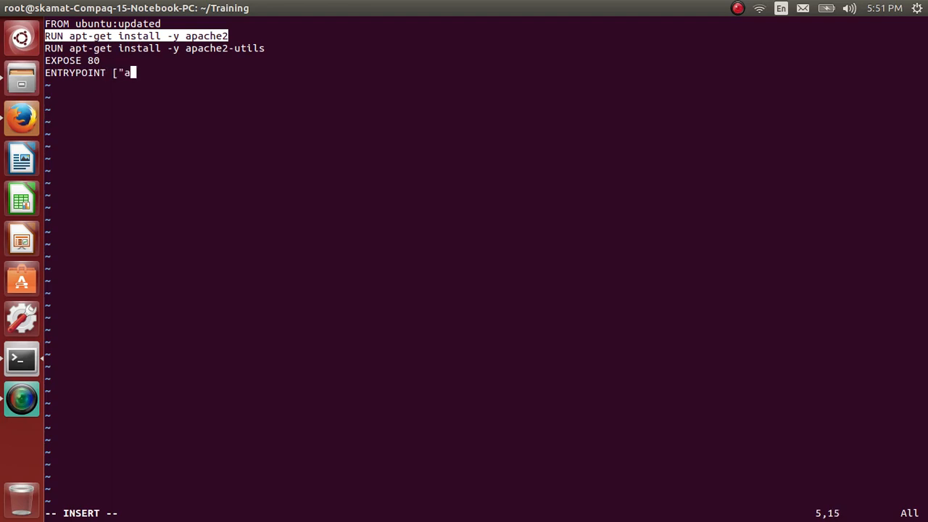
pyautogui.write('pache')
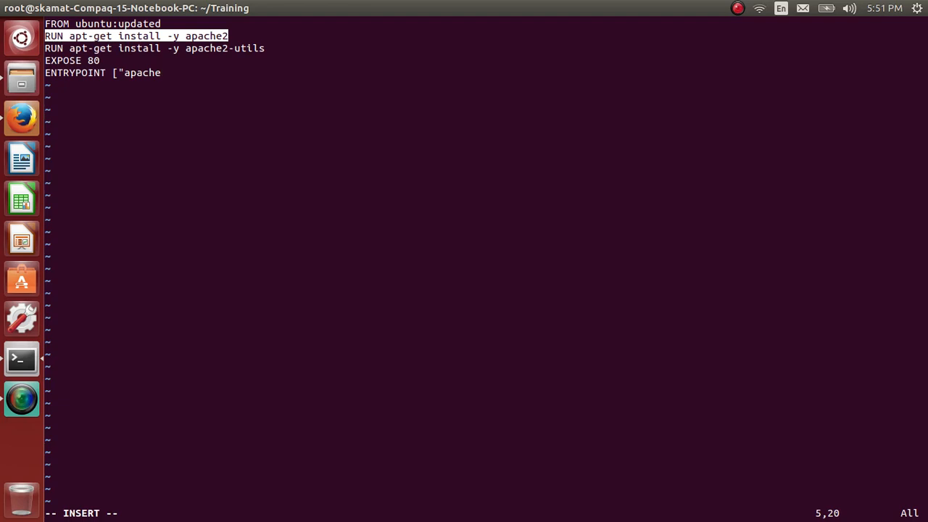
pyautogui.write('2ctl')
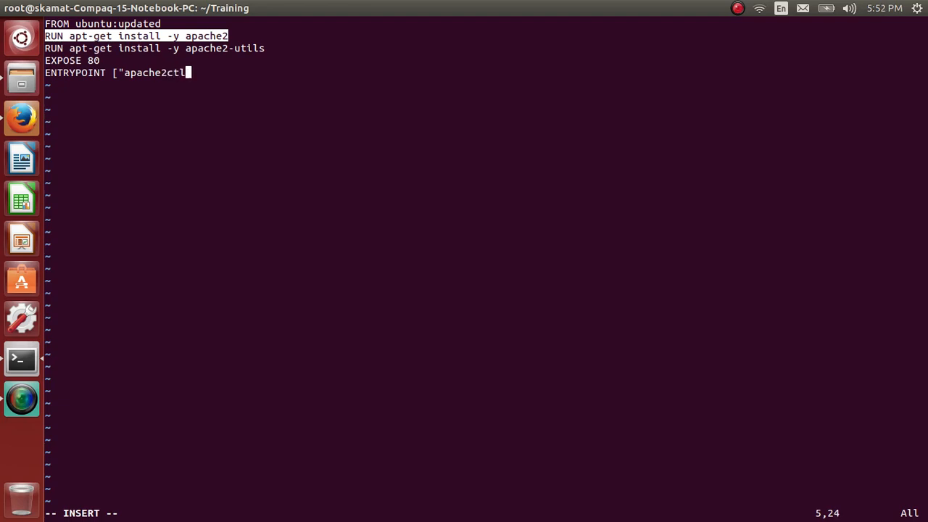
pyautogui.write('"')
pyautogui.write('CM')
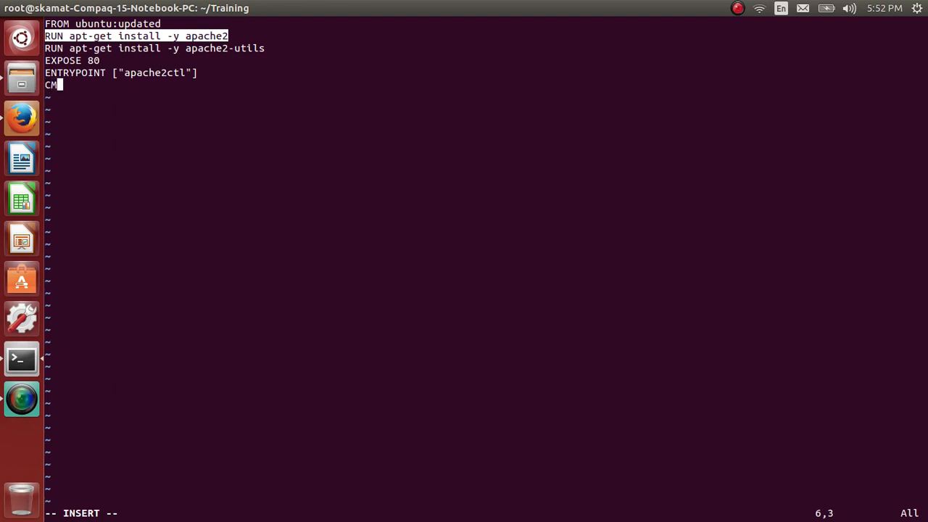
# Step: Add the CMD ["-DFOREGROUND"] line to the Dockerfile
pyautogui.write('D')
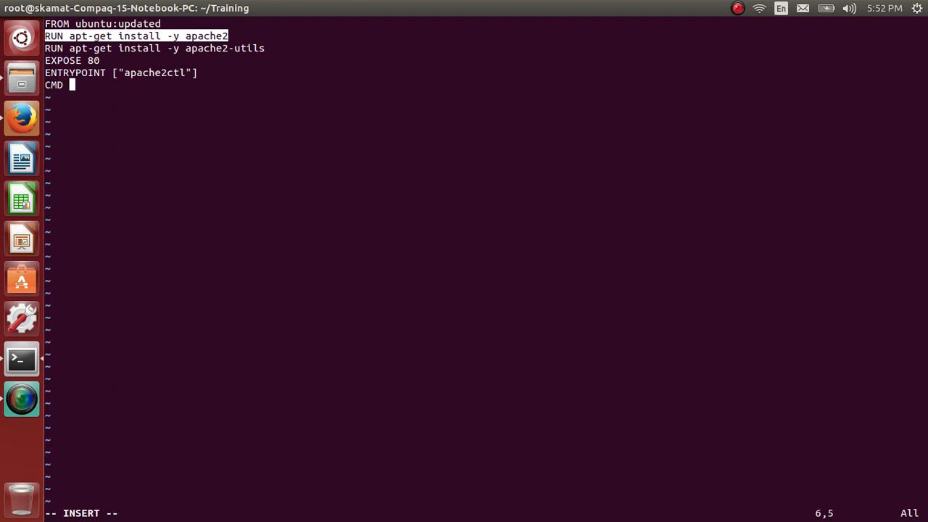
pyautogui.write('["-')
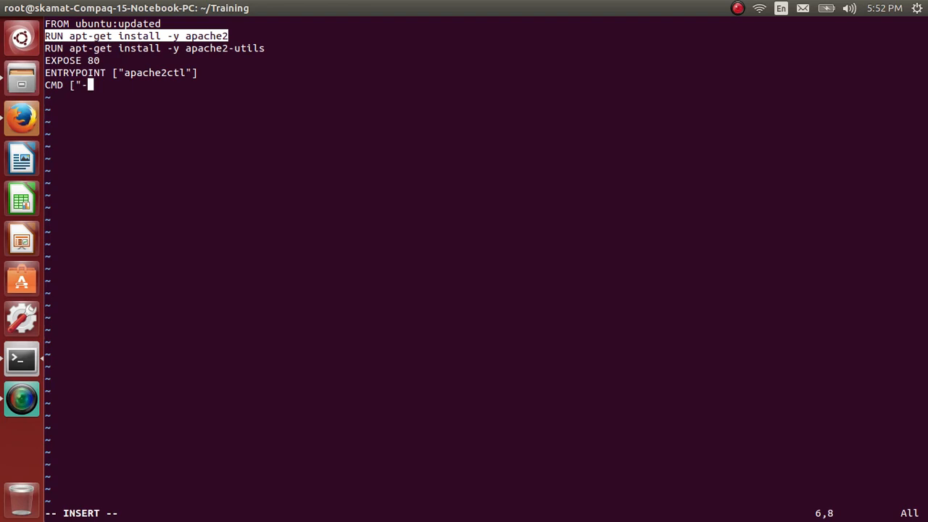
pyautogui.write('DFOREG')
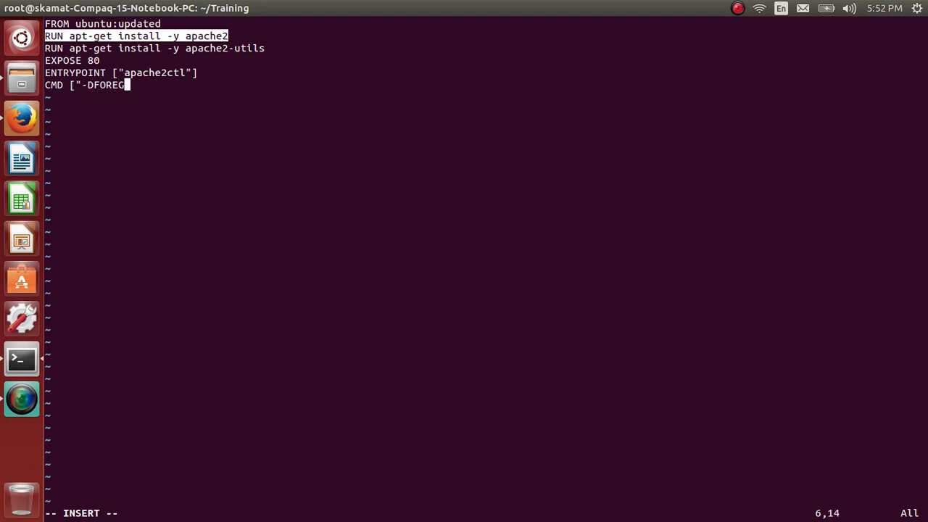
pyautogui.write('OUND')
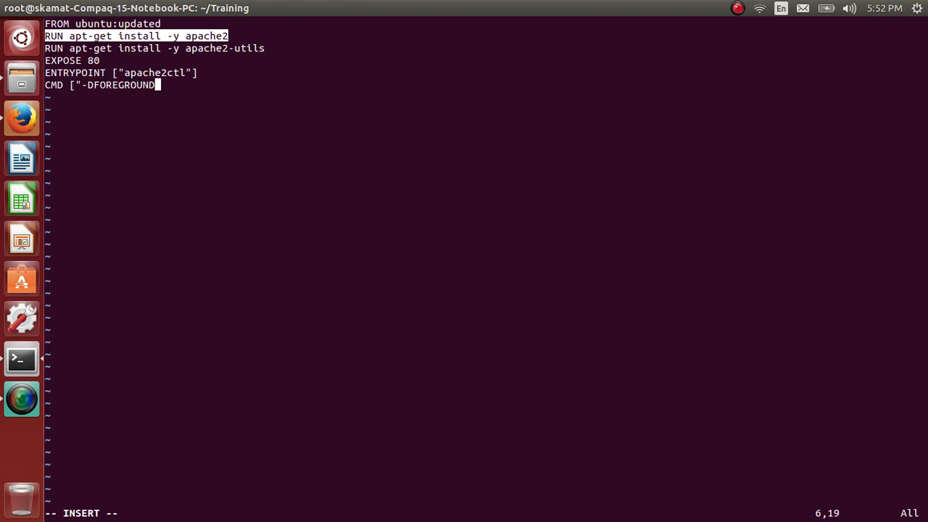
pyautogui.write(']')
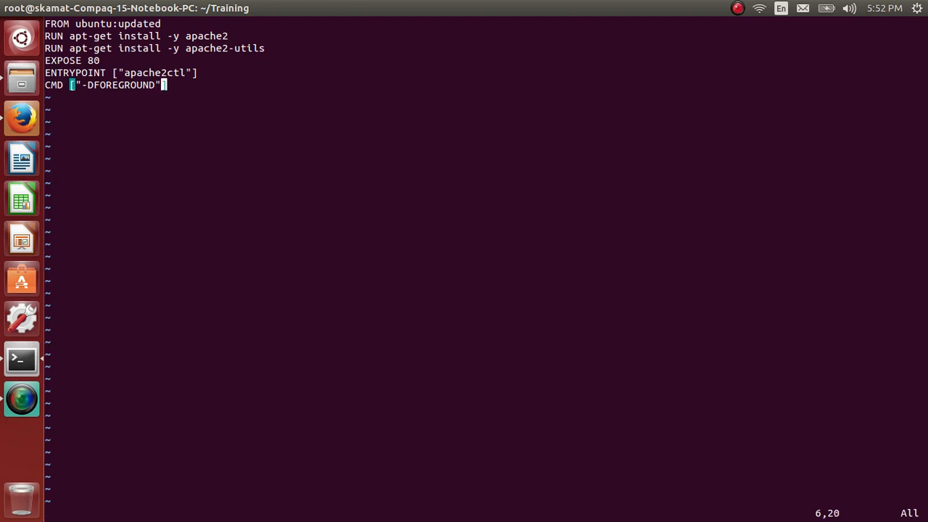
# Step: Enter the :wq save-and-quit command for the finished Dockerfile
pyautogui.write(':wq')
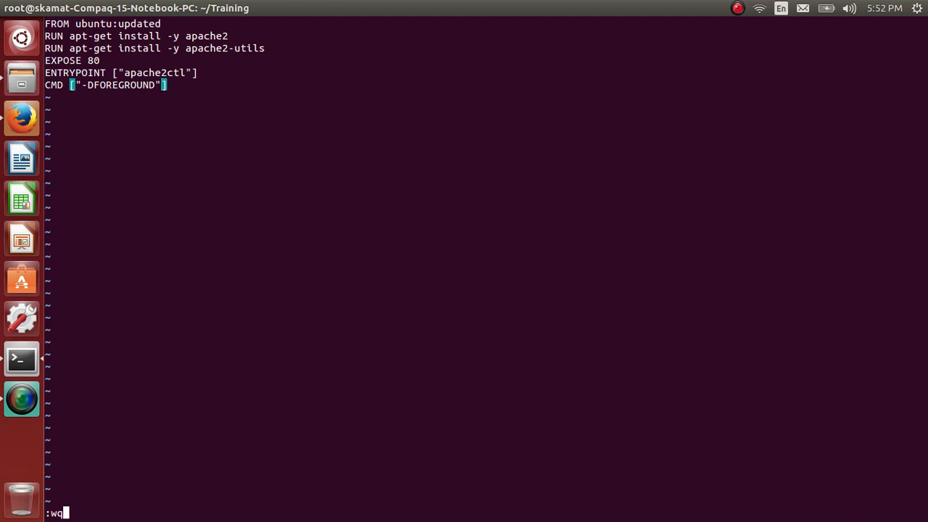
# Step: Save the Dockerfile and run 'docker build -t webserver:latest .' to build the image
pyautogui.press('Return')
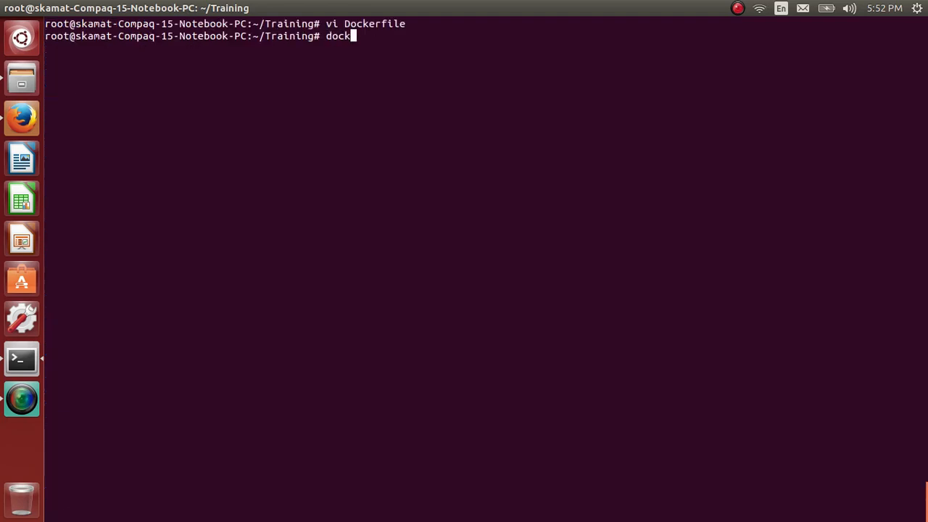
pyautogui.write('er build')
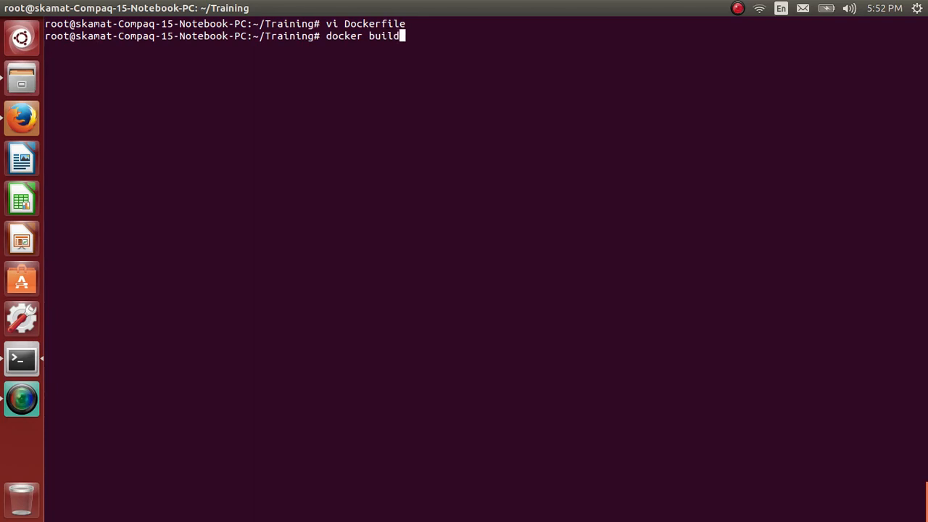
pyautogui.write('-t')
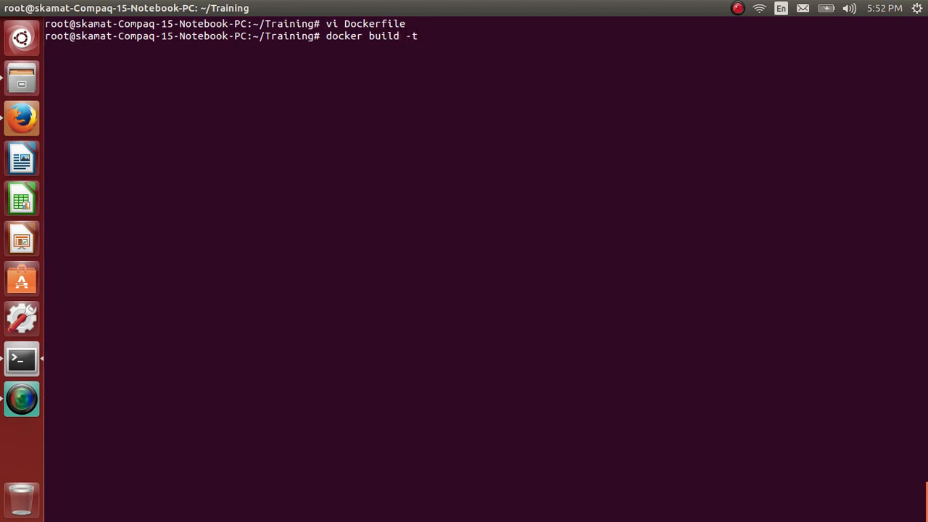
pyautogui.write('web')
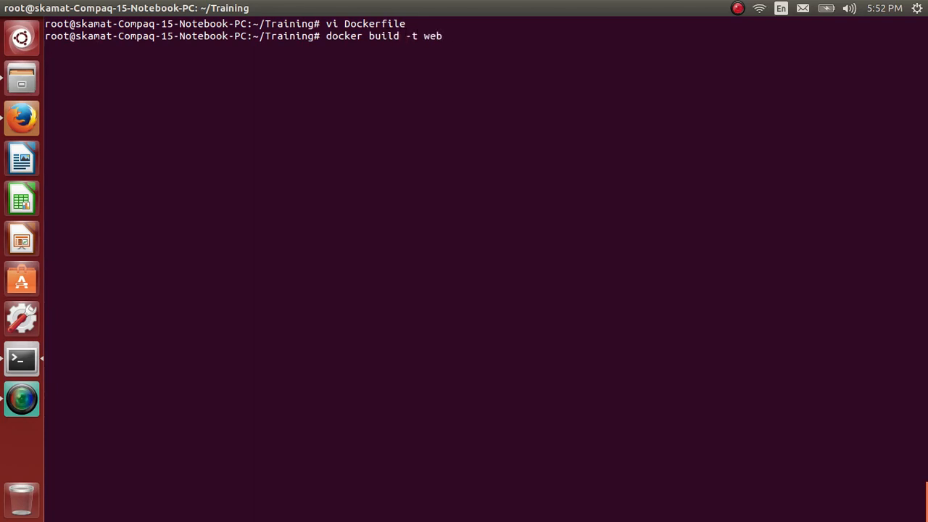
pyautogui.write('server:')
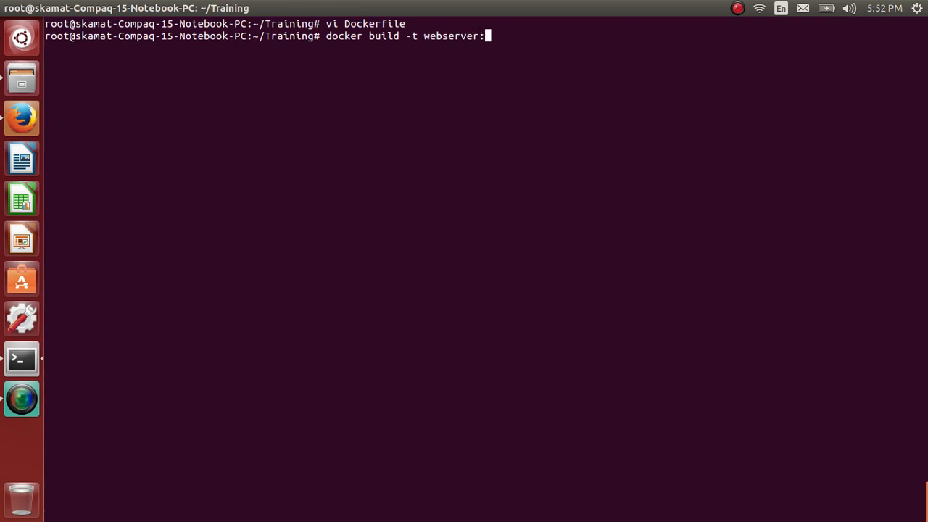
pyautogui.write('latest')
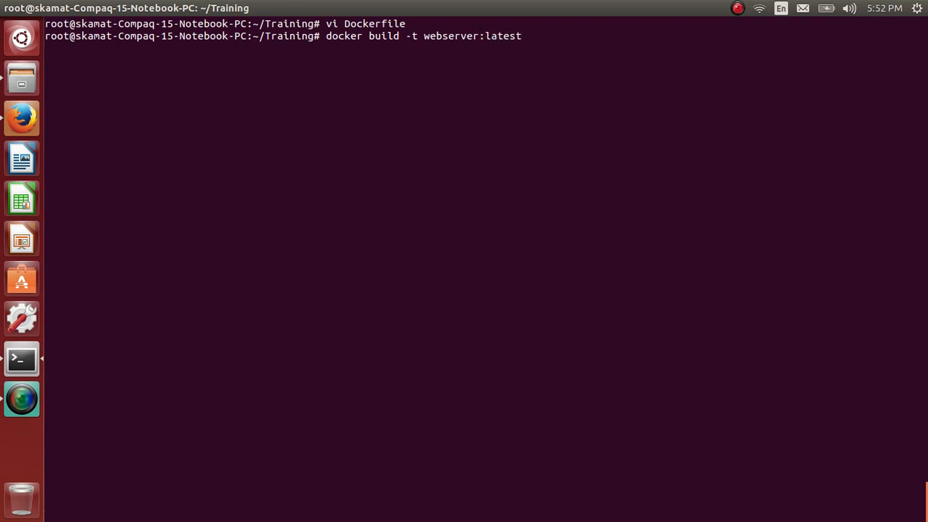
pyautogui.press('Return')
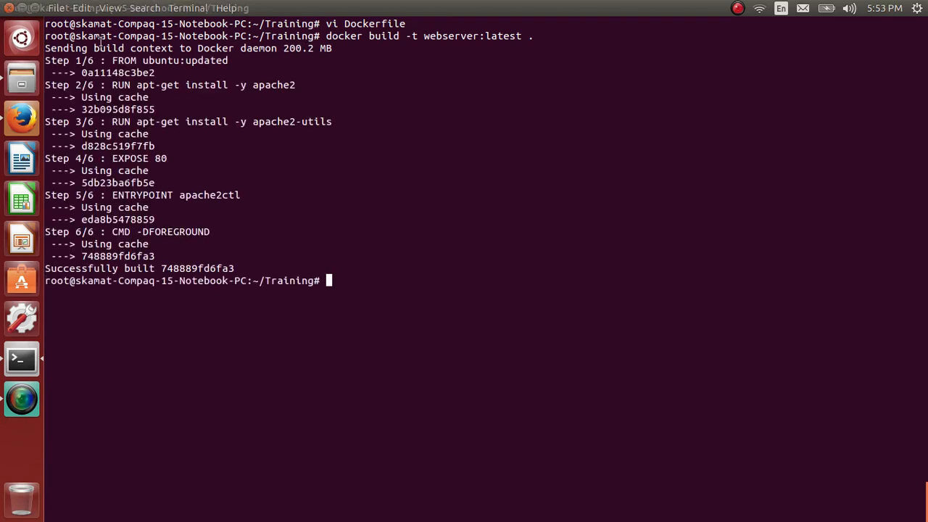
# Step: List Docker images to confirm webserver:latest appears, then clear the terminal
pyautogui.doubleClick(183, 61)
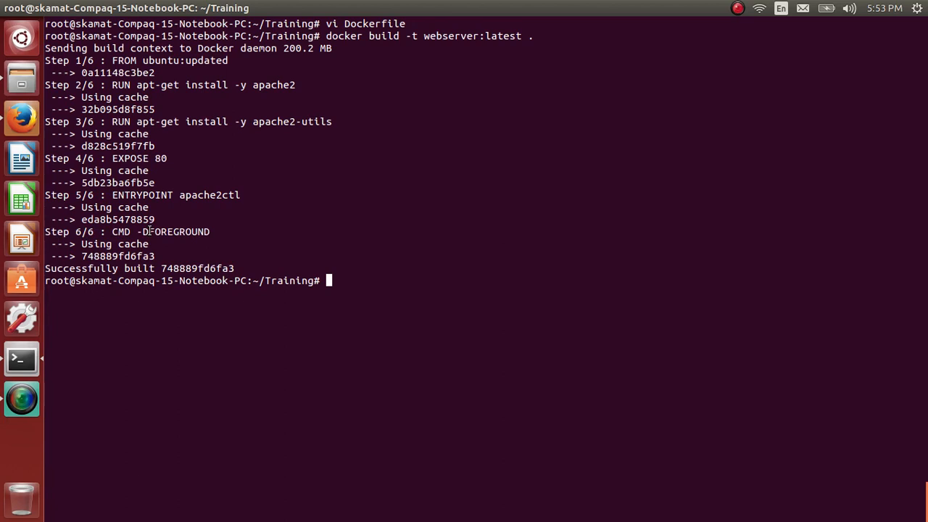
pyautogui.write('docker images')
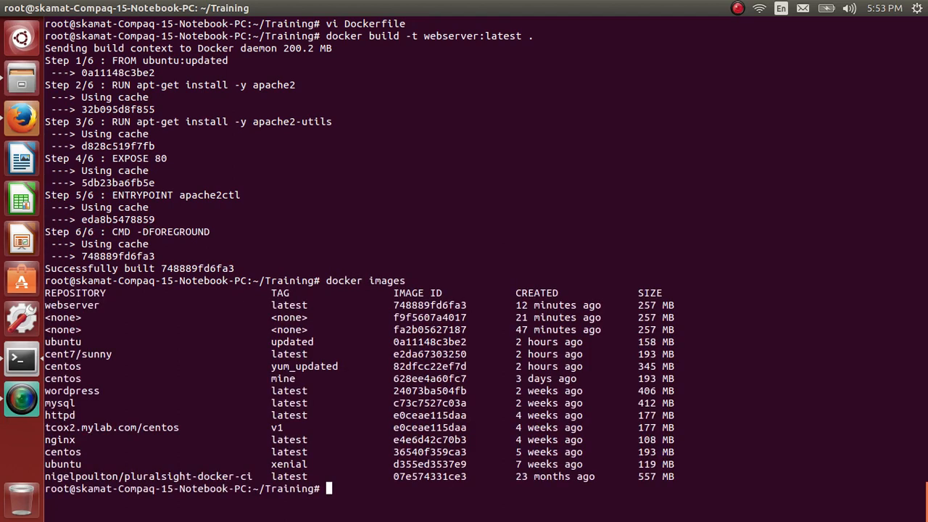
pyautogui.doubleClick(73, 304)
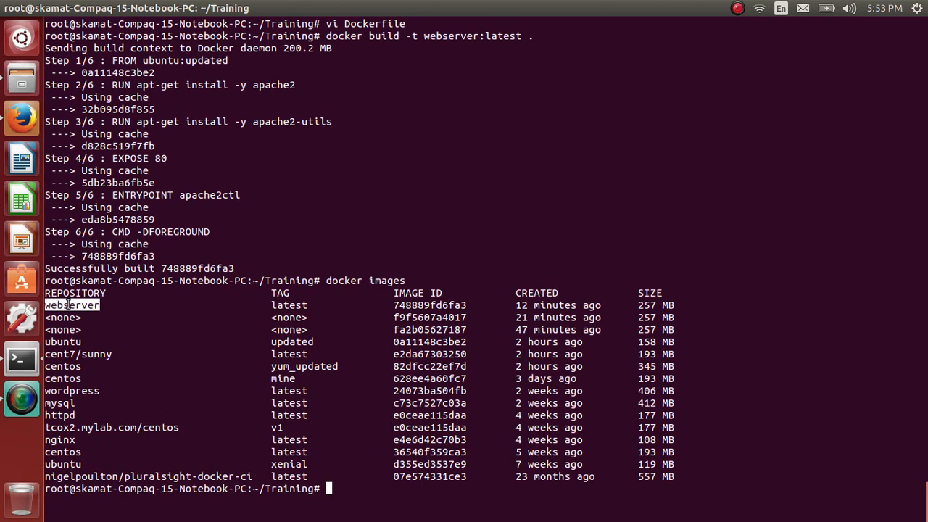
pyautogui.write('c')
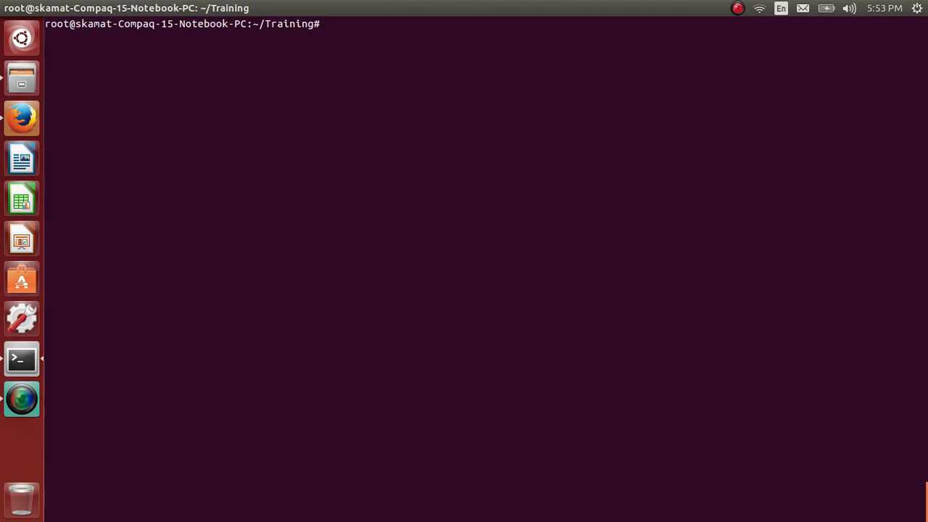
# Step: Start a detached container with 'docker run -itd webserver:latest'
pyautogui.write('docker')
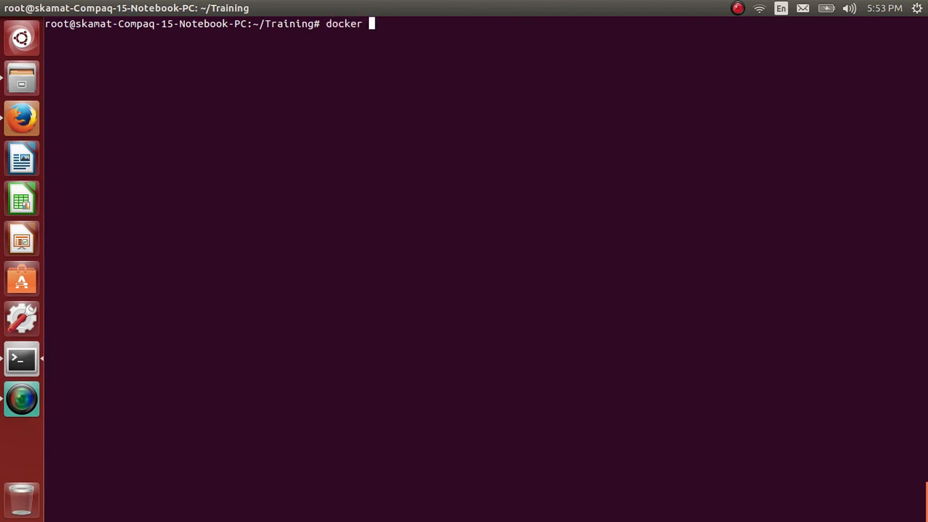
pyautogui.write('run -')
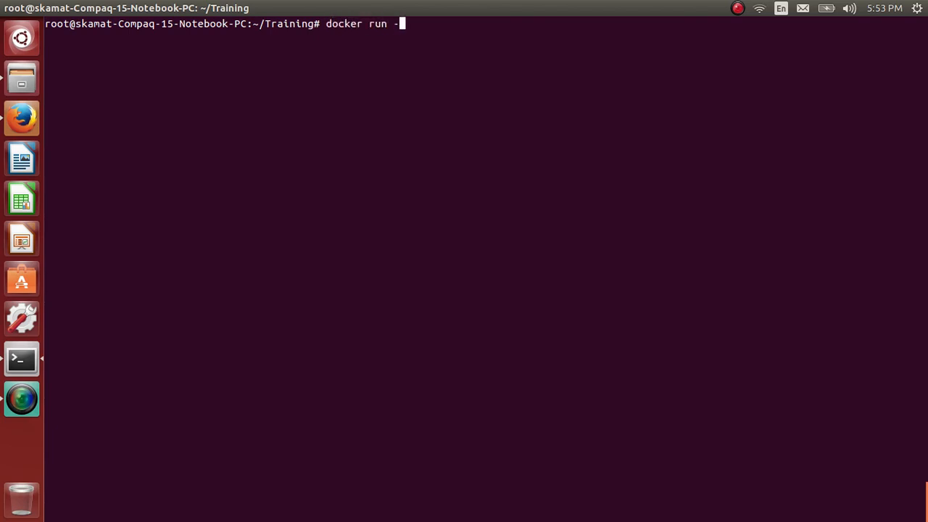
pyautogui.write('itd')
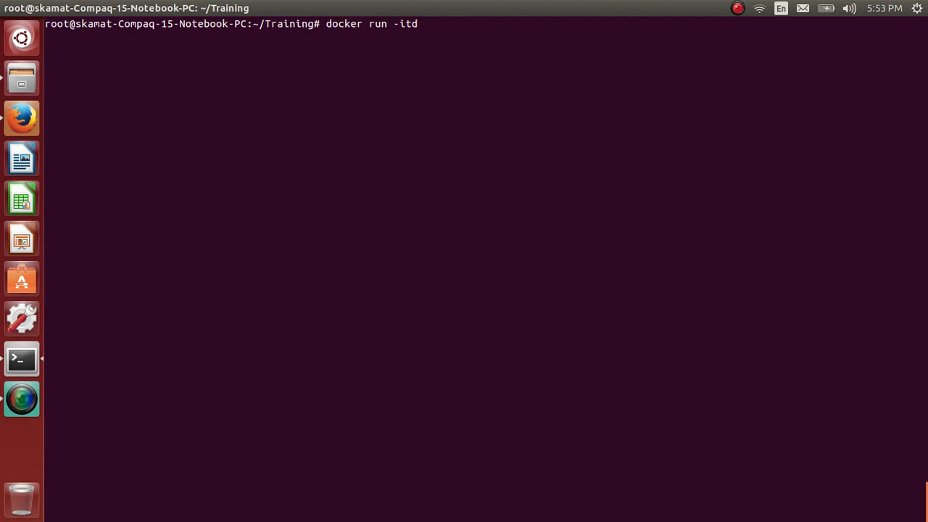
pyautogui.write('webserver')
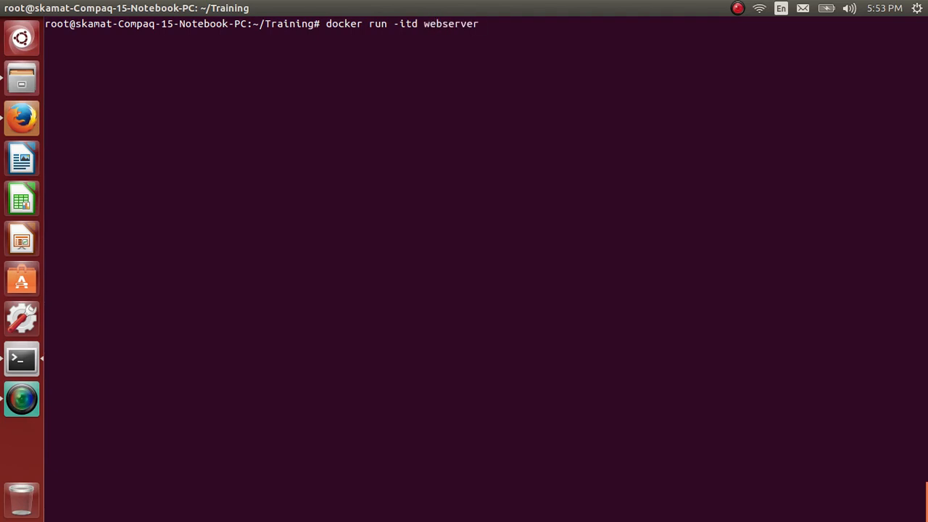
pyautogui.write(':latest')
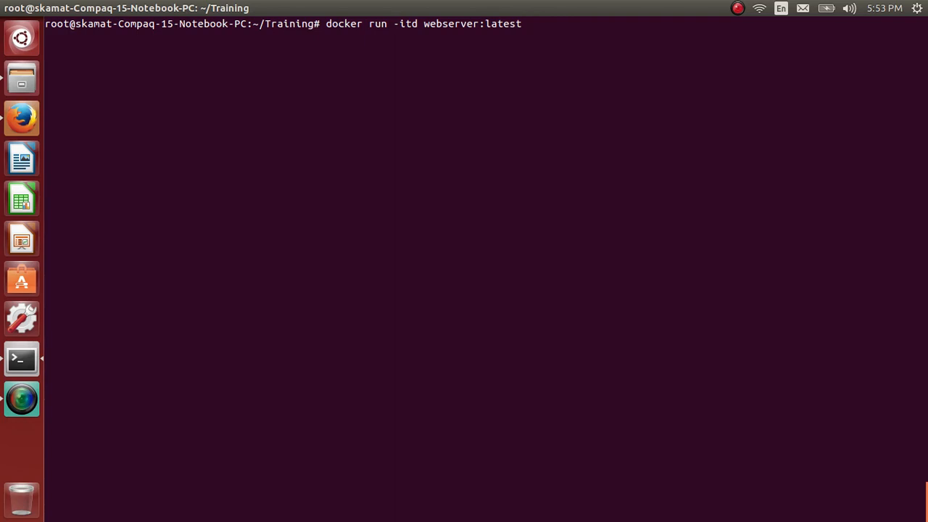
pyautogui.press('Return')
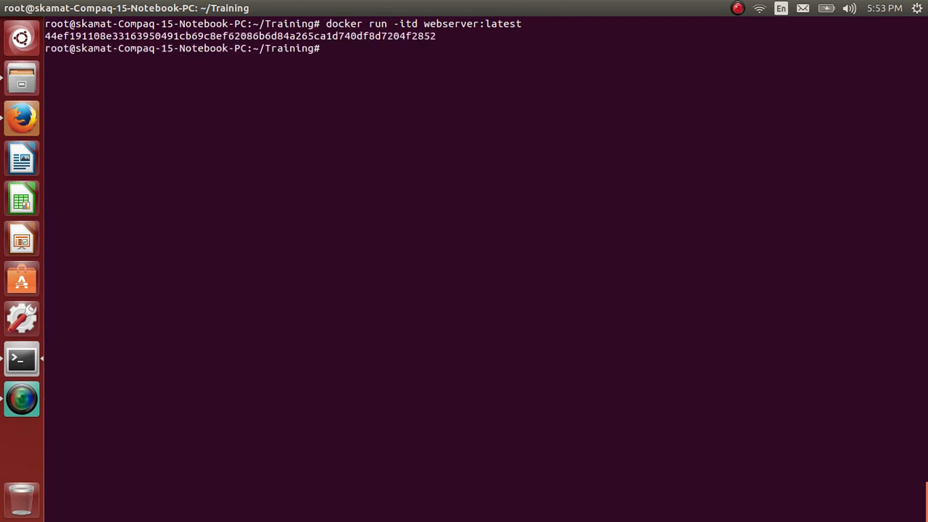
# Step: Run 'docker ps' to confirm the container is running as hungry_joliot
pyautogui.write('docker ps')
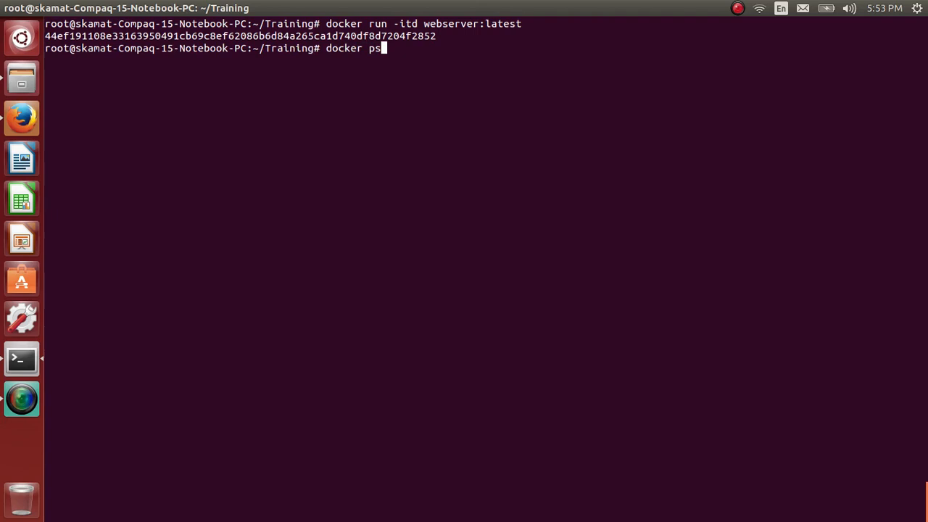
pyautogui.press('Return')
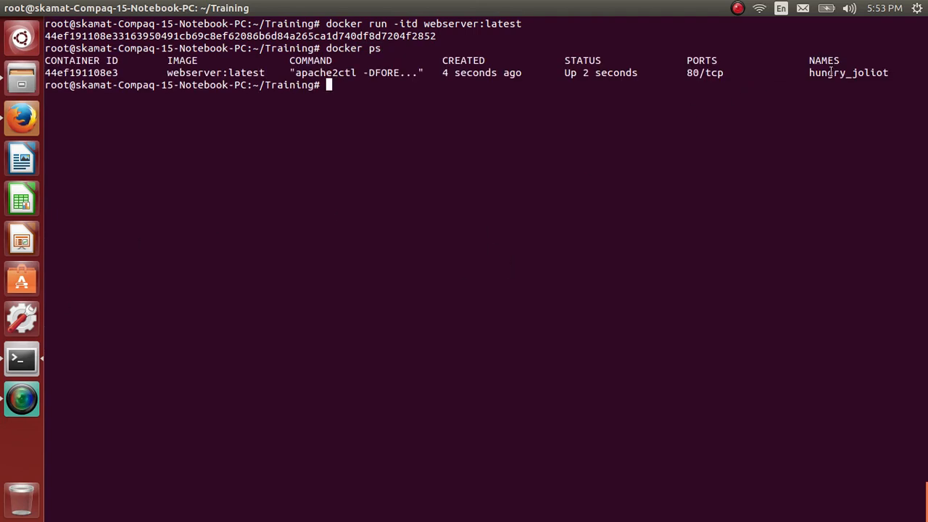
pyautogui.doubleClick(848, 73)
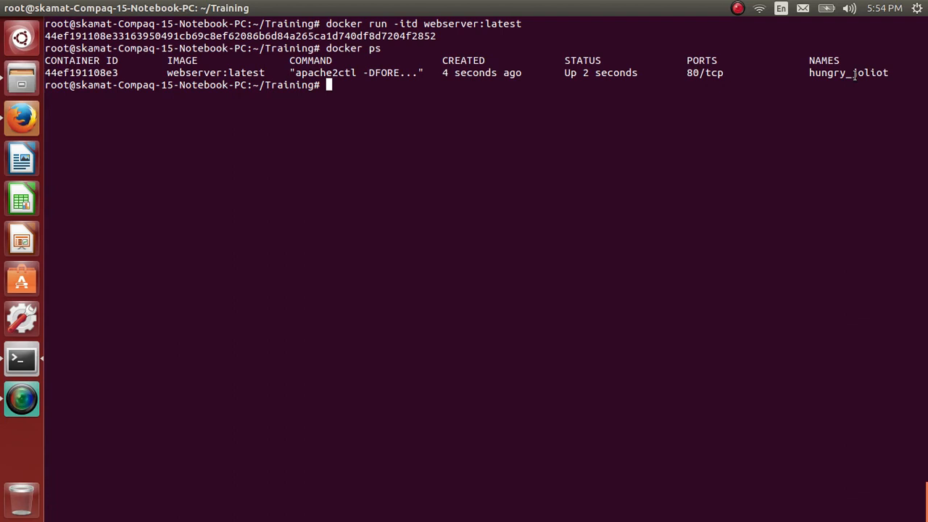
# Step: Run 'docker inspect hungry_joliot | grep IP' to show its address 172.17.0.2
pyautogui.doubleClick(848, 72)
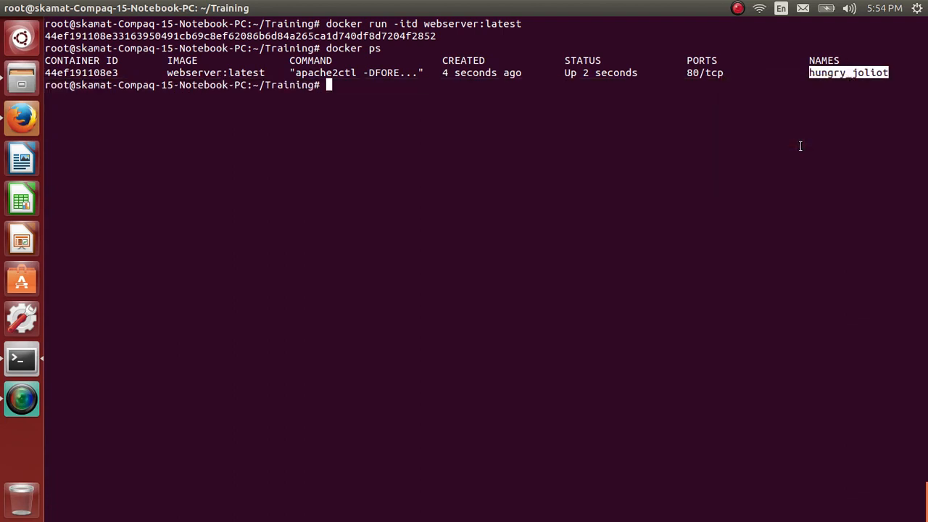
pyautogui.write('docker')
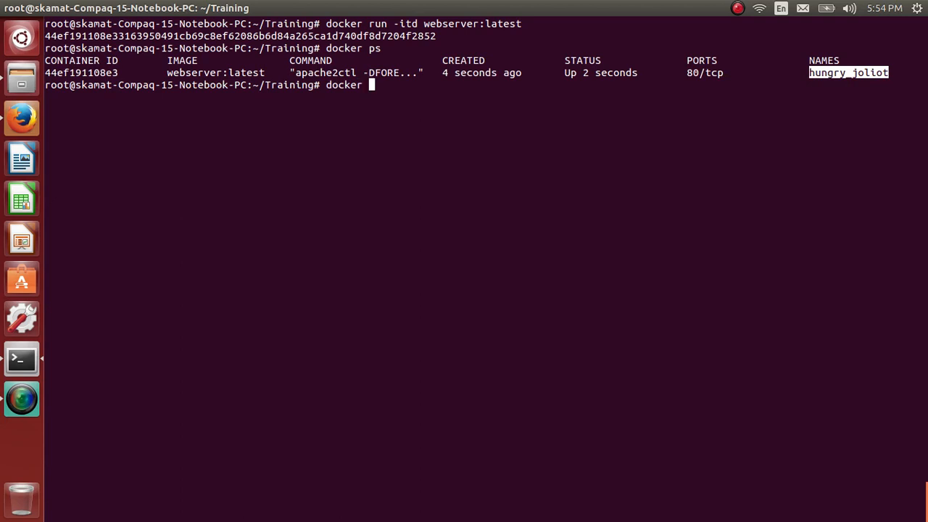
pyautogui.write('inspect hungry_joliot |')
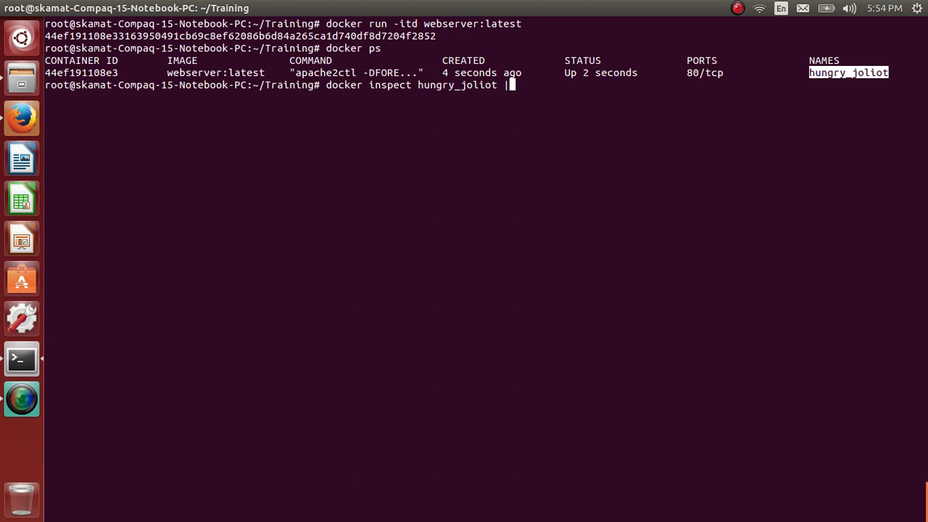
pyautogui.write('grep')
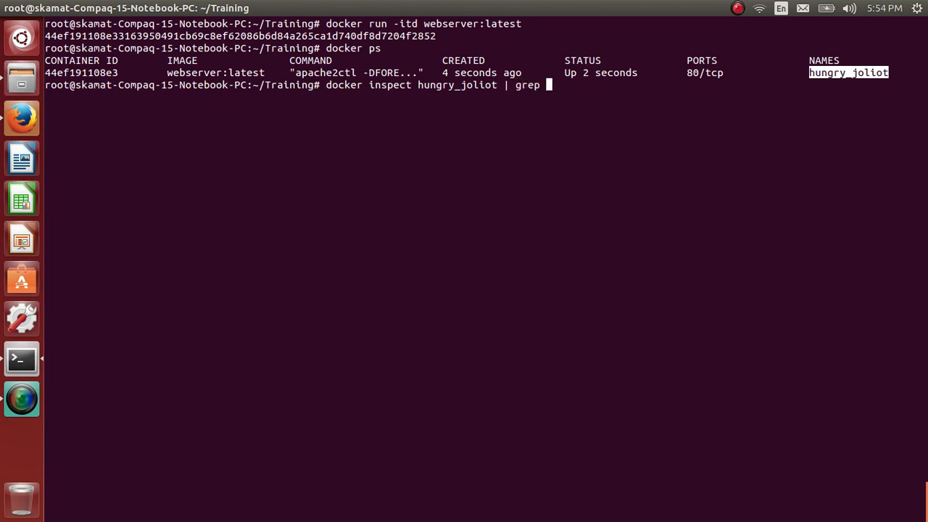
pyautogui.press('Return')
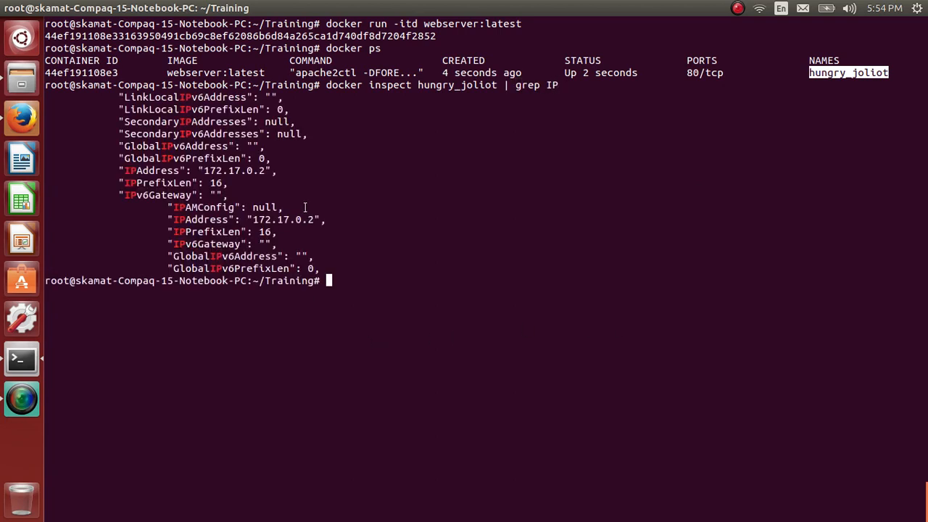
pyautogui.rightClick(304, 210)
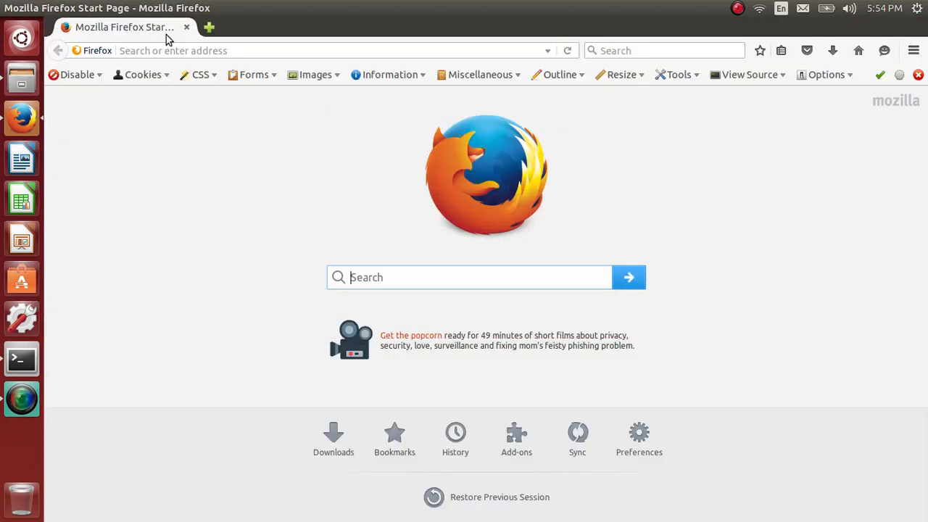
# Step: Enter 172.17.0.2/ in the Firefox address bar to reach the container
pyautogui.write('172.17.0.2/')
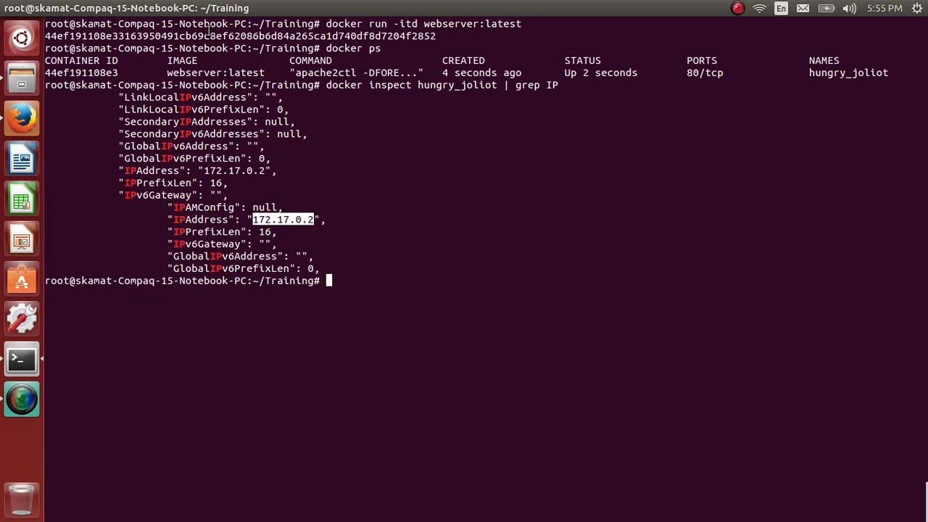
# Step: Run the webserver:latest container again with '-p 80:80' to publish port 80 on the host
pyautogui.write('docker inspect hungry_joliot | grep IP')
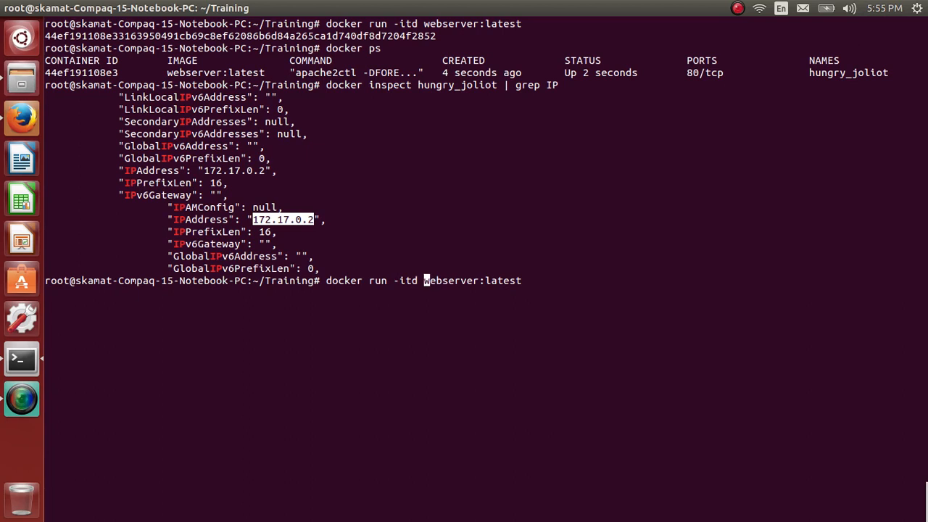
pyautogui.write('-p 80')
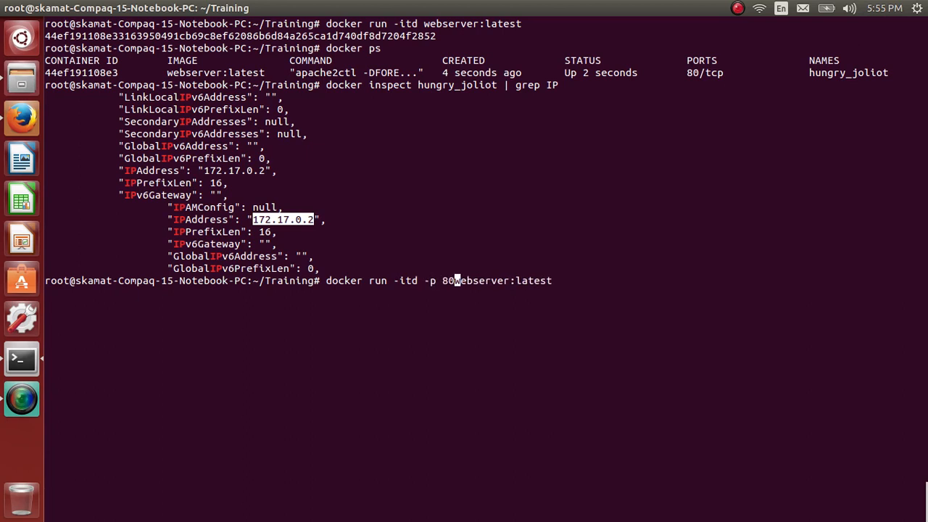
pyautogui.write(':80')
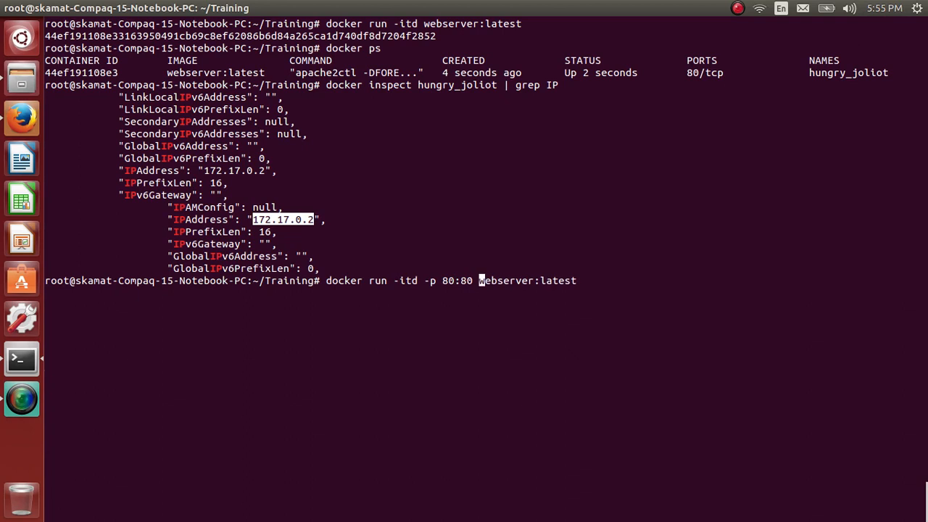
pyautogui.press('Return')
pyautogui.write('docker ps')
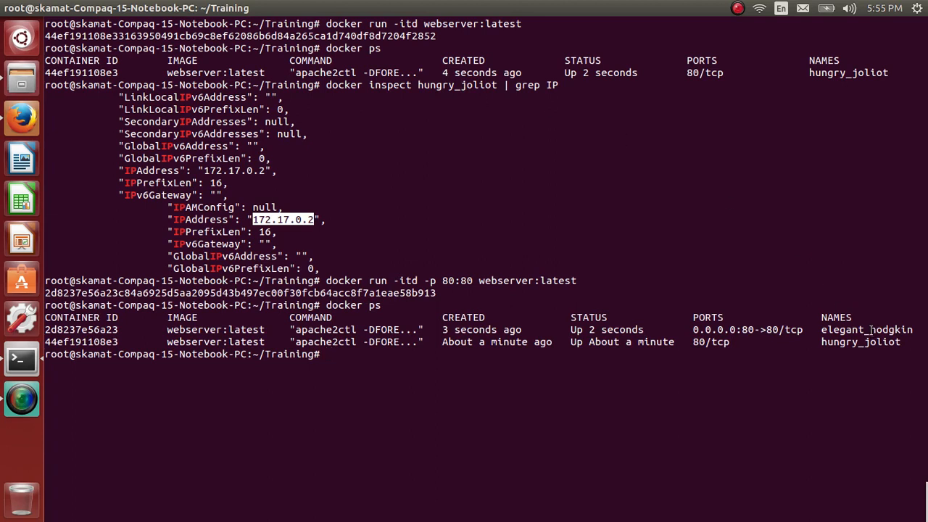
# Step: Run docker inspect on elegant_hodgkin filtered by grep IP, showing address 172.17.0.3
pyautogui.press('alt+Tab')
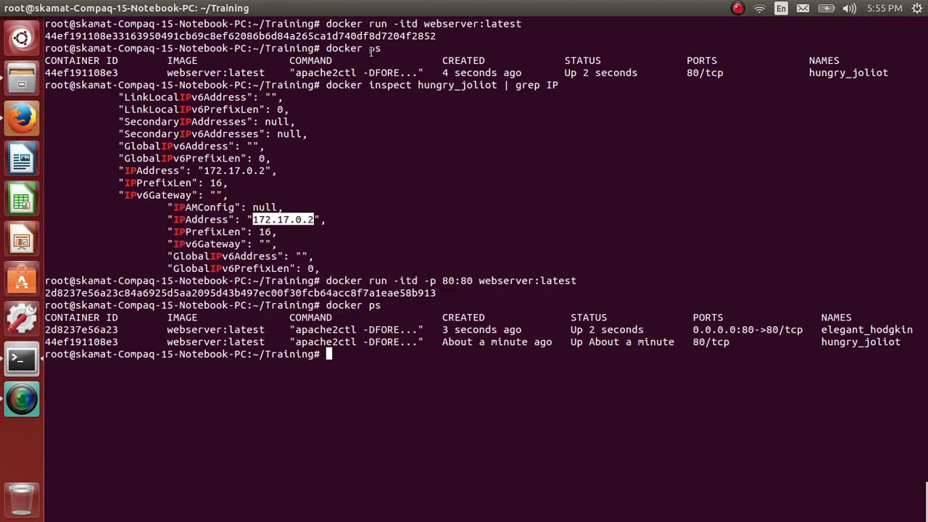
pyautogui.write('docker')
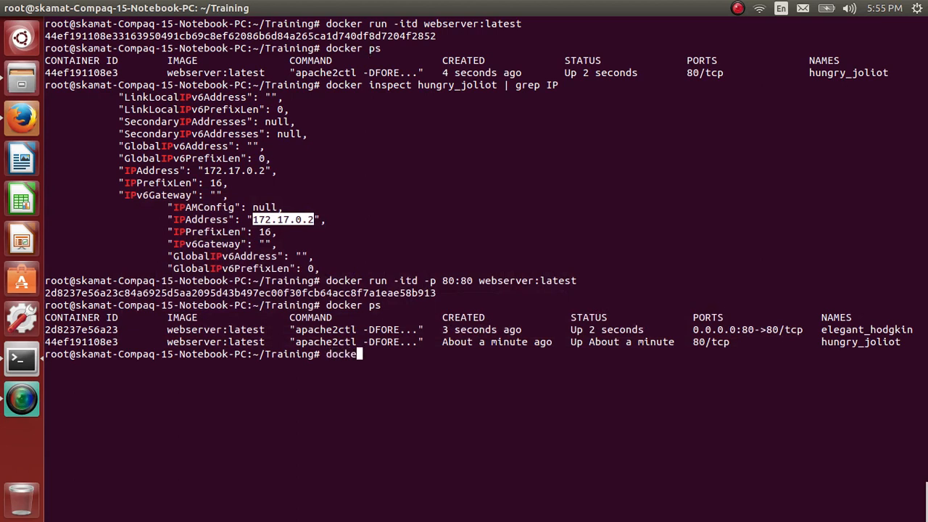
pyautogui.write('r')
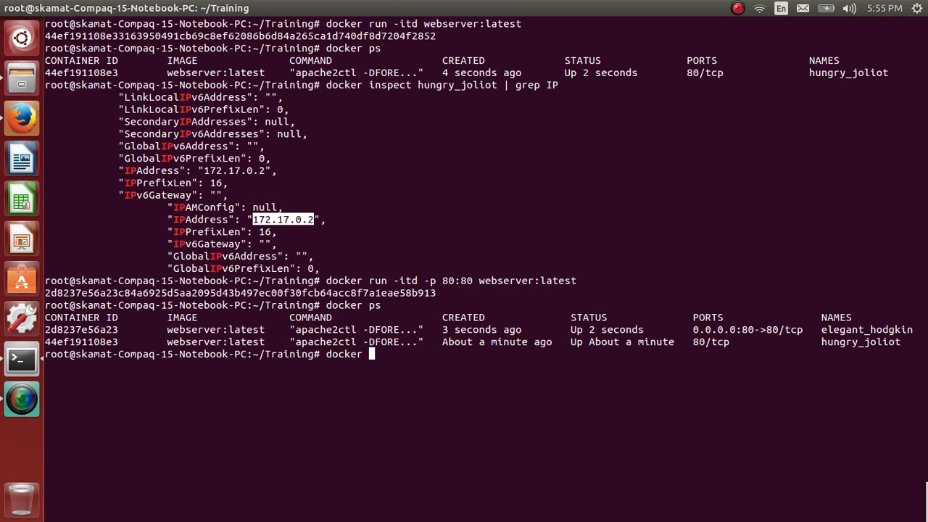
pyautogui.write('inspe')
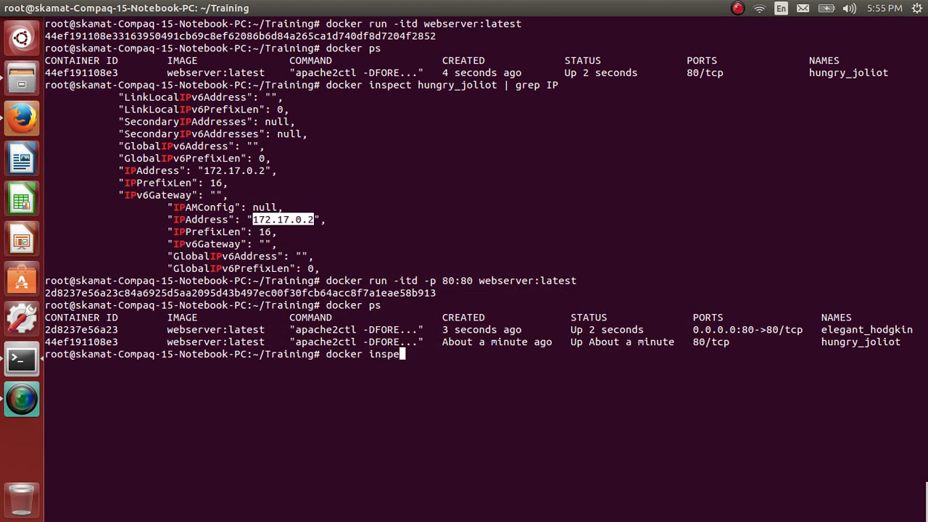
pyautogui.write('ct')
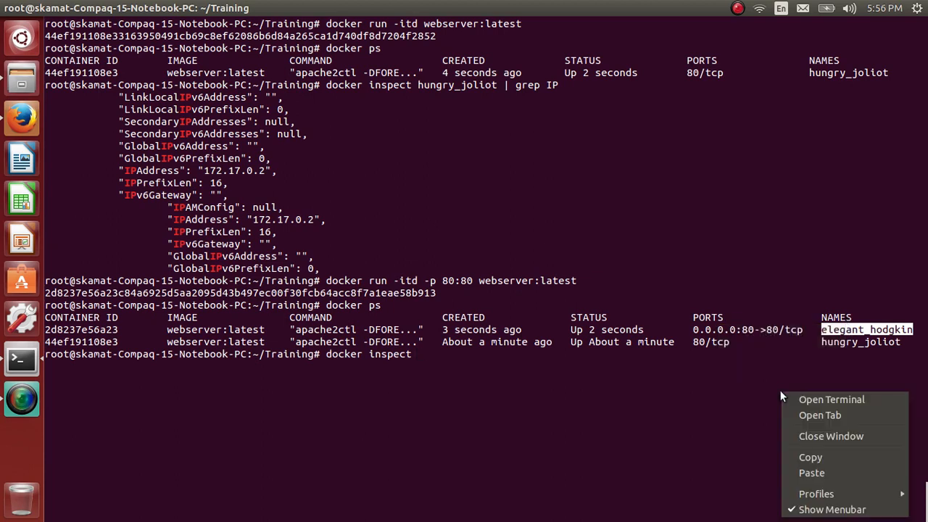
pyautogui.moveTo(812, 473)
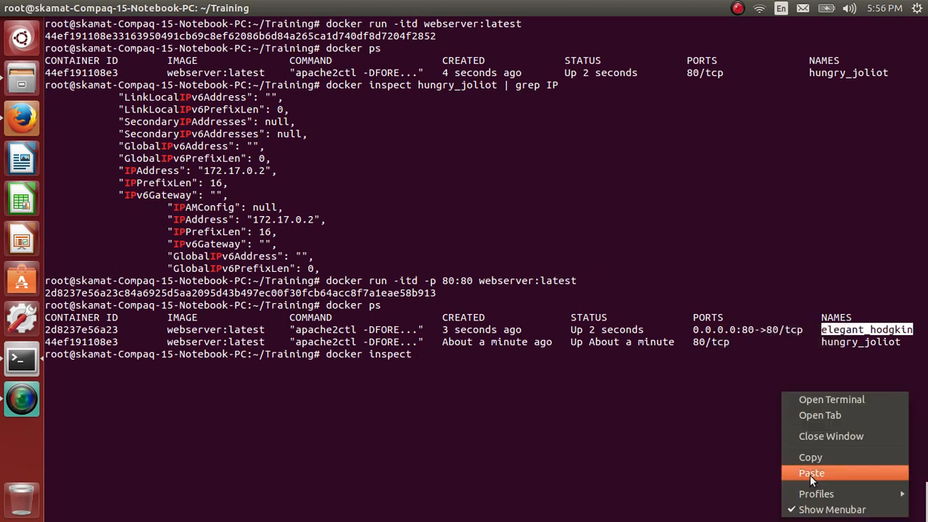
pyautogui.click(811, 473)
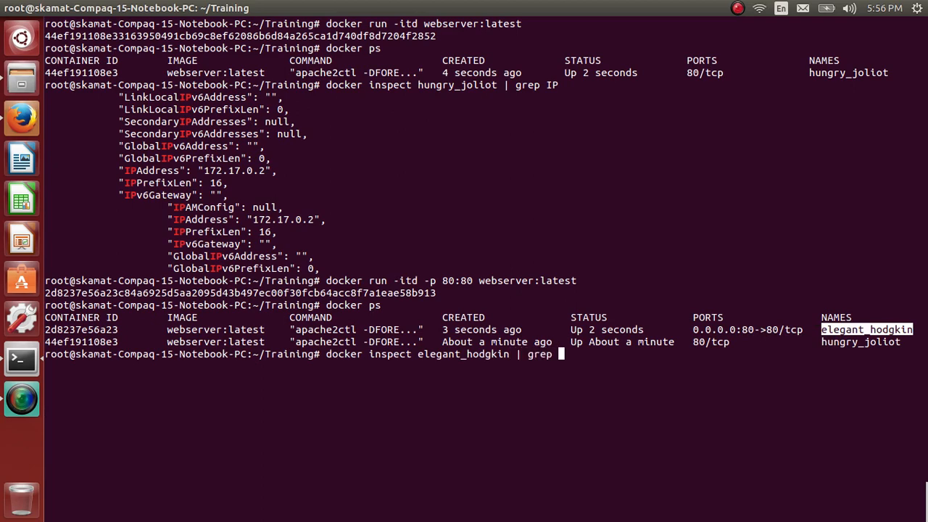
pyautogui.press('Return')
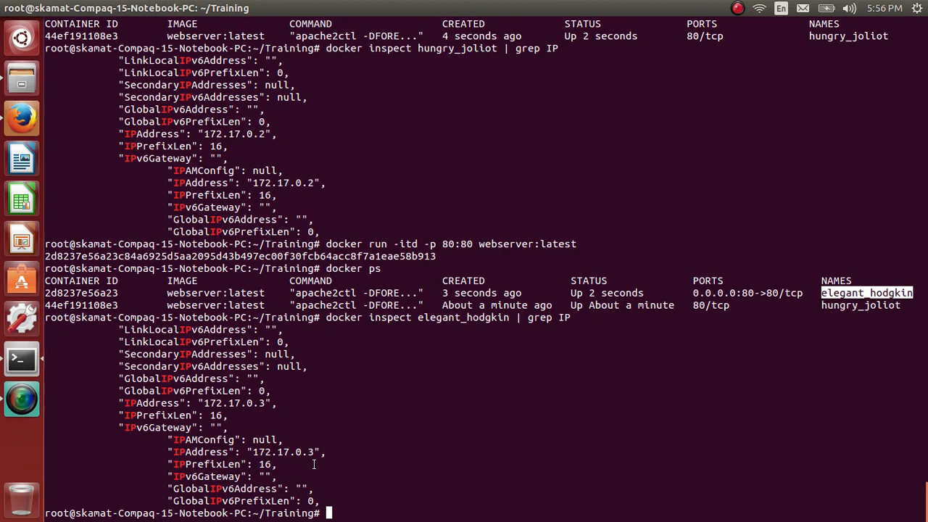
pyautogui.rightClick(287, 452)
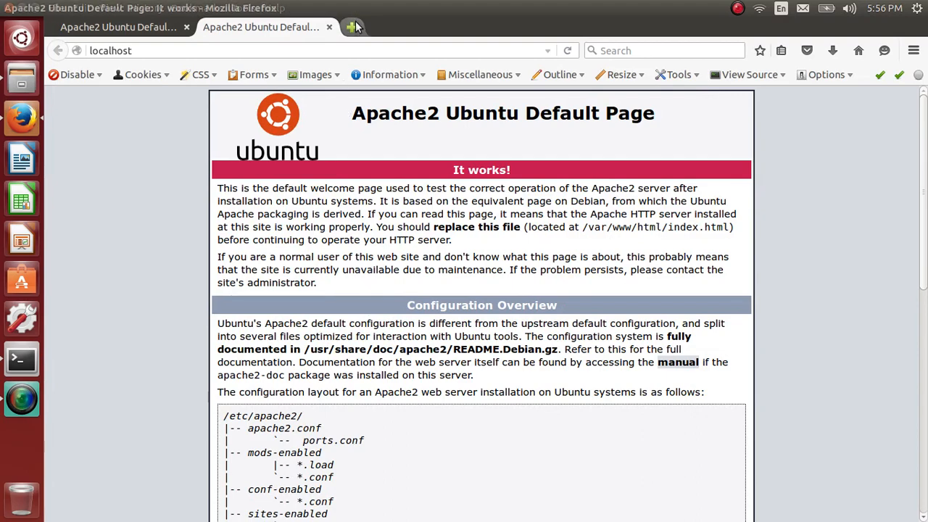
# Step: View the Apache2 Ubuntu Default Page at localhost and at 172.17.0.3
pyautogui.click(352, 26)
pyautogui.write('172.17.0.3')
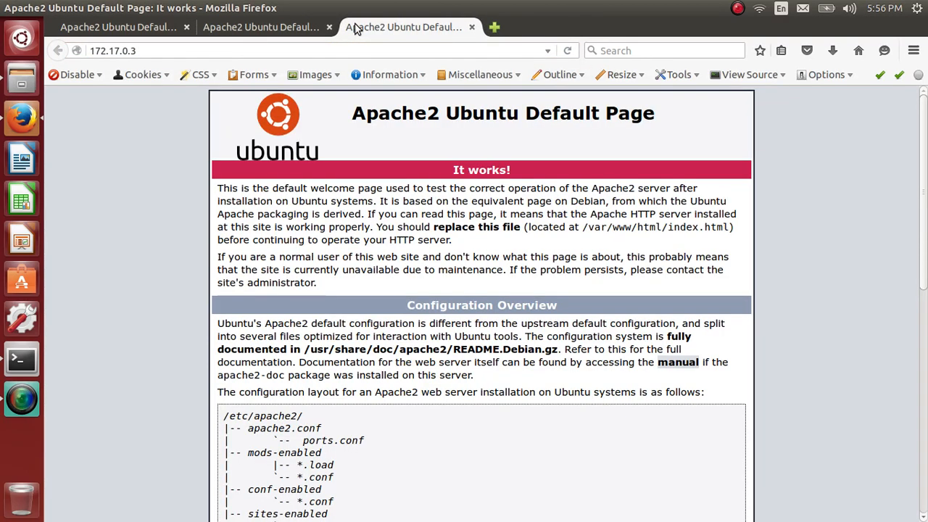
pyautogui.click(21, 360)
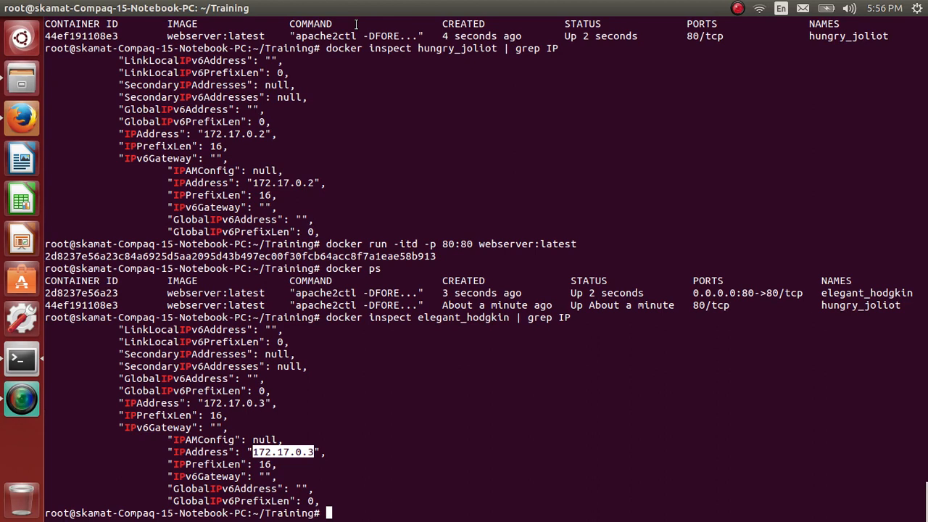
pyautogui.moveTo(684, 68)
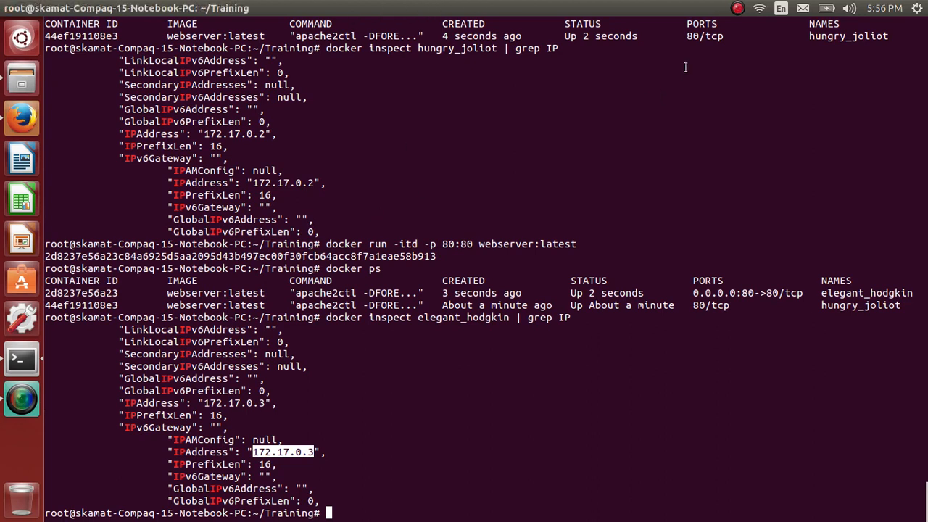